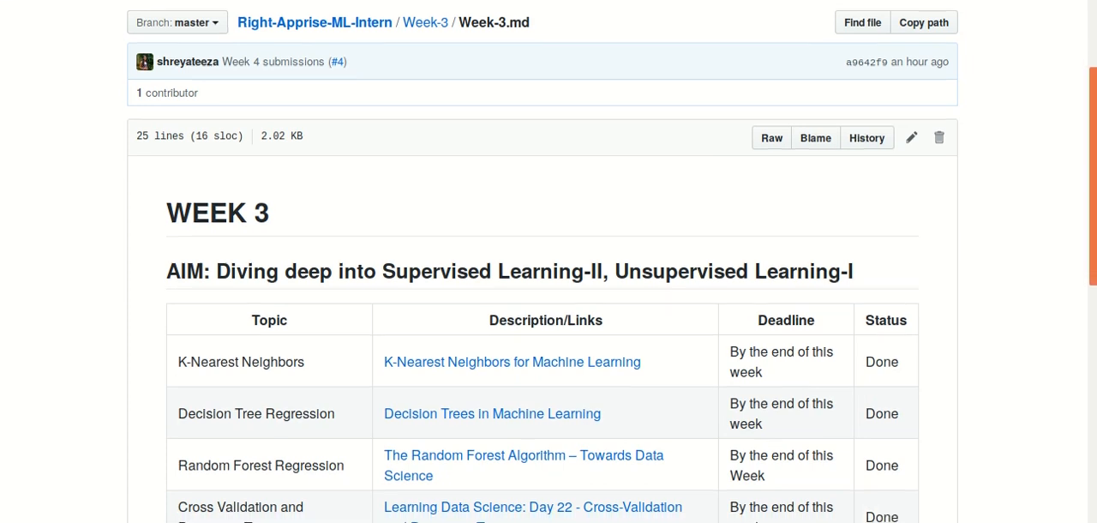
Scroll down through the K Nearest Neighbors card to the end of its explanation.
{"action": "scroll", "scroll_direction": "down", "scroll_amount": 3}
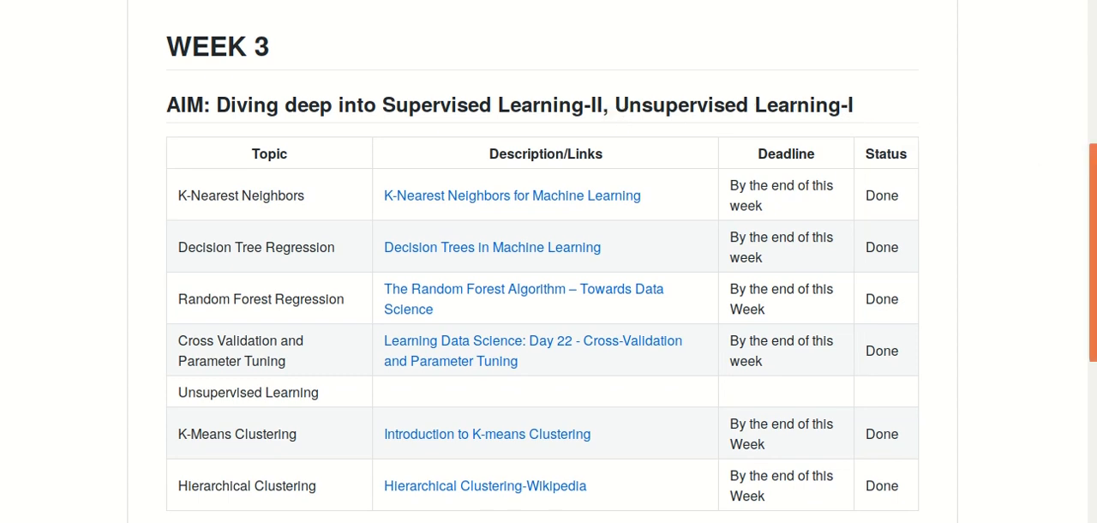
{"action": "scroll", "scroll_direction": "down", "scroll_amount": 3}
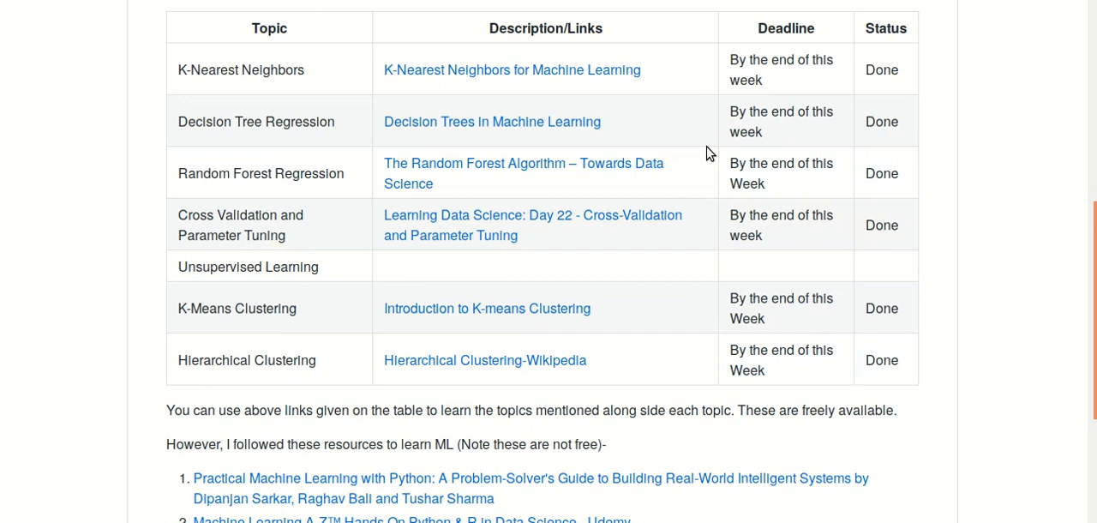
{"action": "mouse_move", "coordinate": [501, 384]}
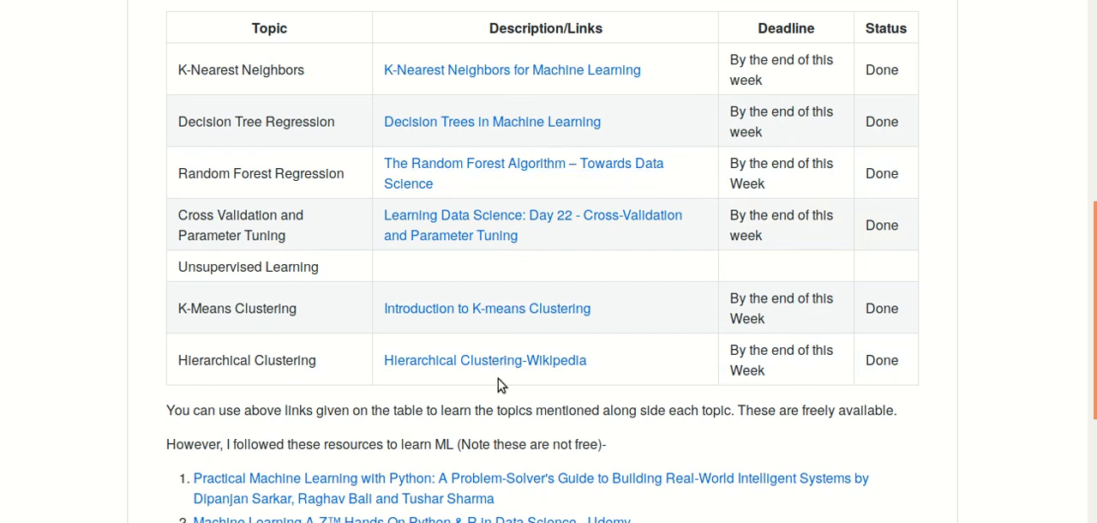
{"action": "mouse_move", "coordinate": [511, 68]}
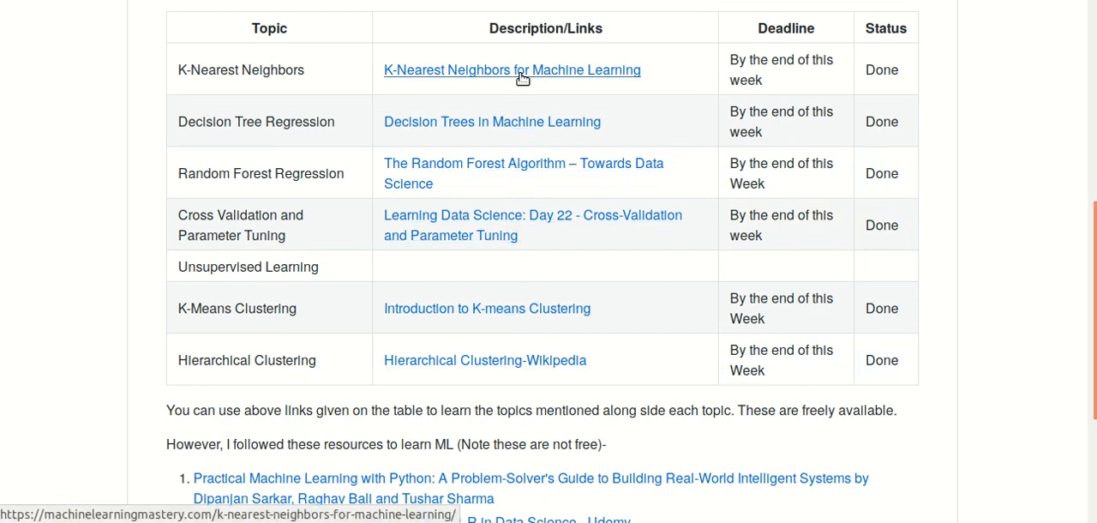
{"action": "mouse_move", "coordinate": [437, 216]}
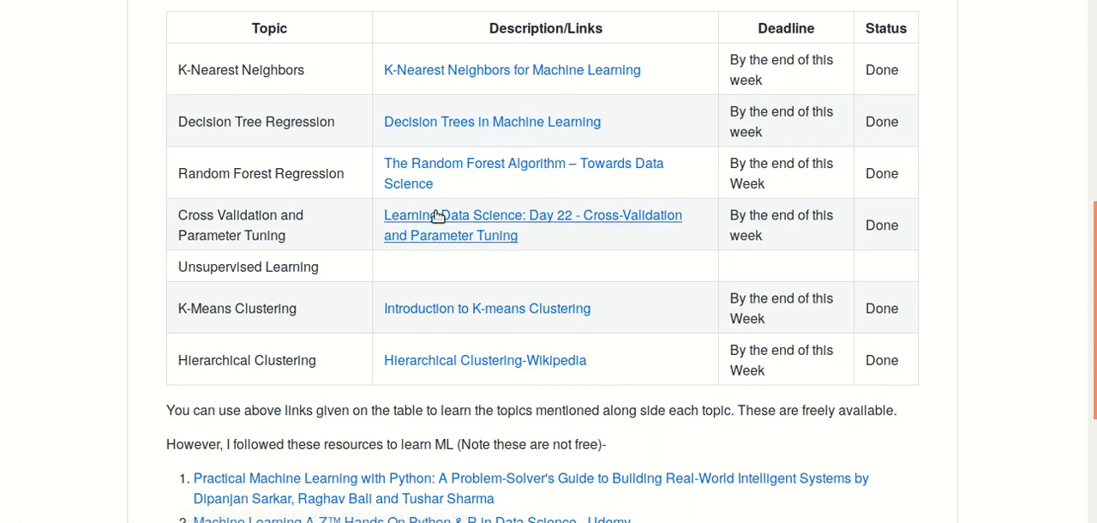
{"action": "scroll", "scroll_direction": "down", "scroll_amount": 3}
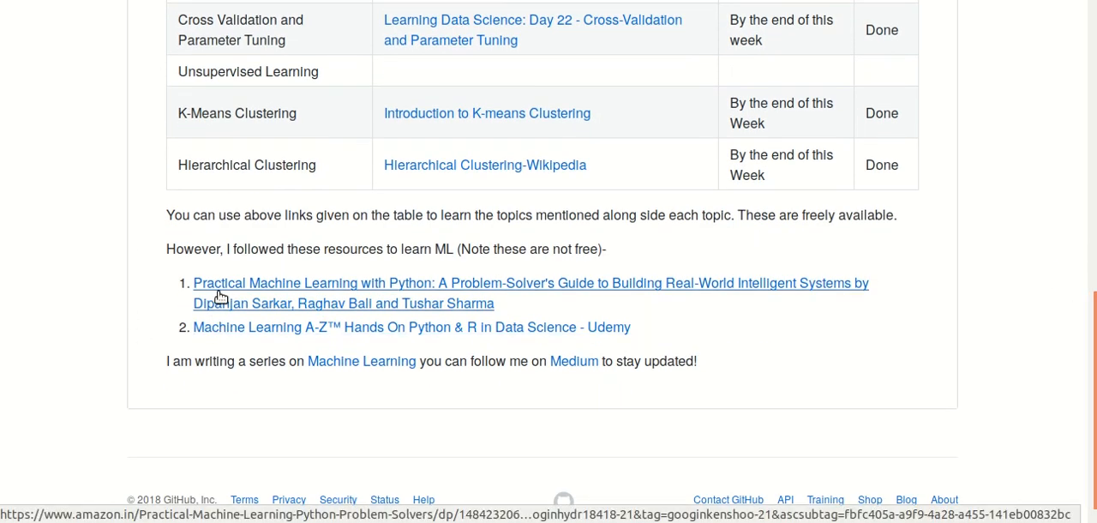
{"action": "mouse_move", "coordinate": [374, 295]}
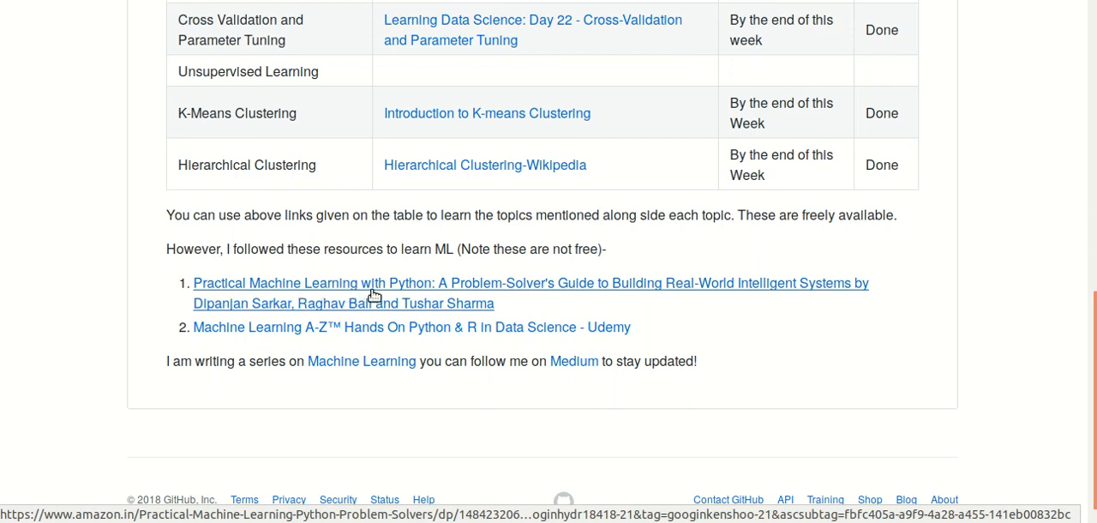
{"action": "mouse_move", "coordinate": [271, 334]}
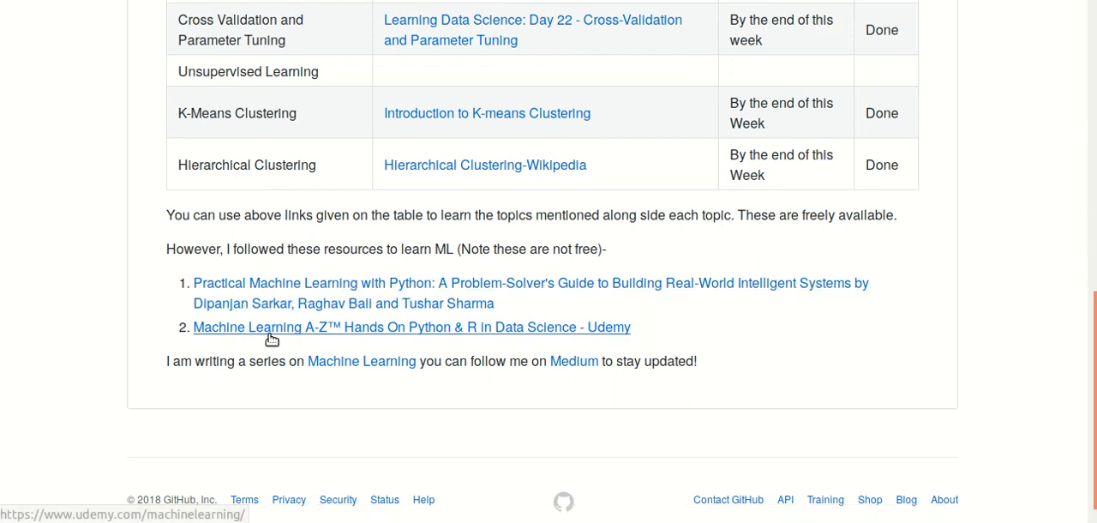
{"action": "mouse_move", "coordinate": [545, 335]}
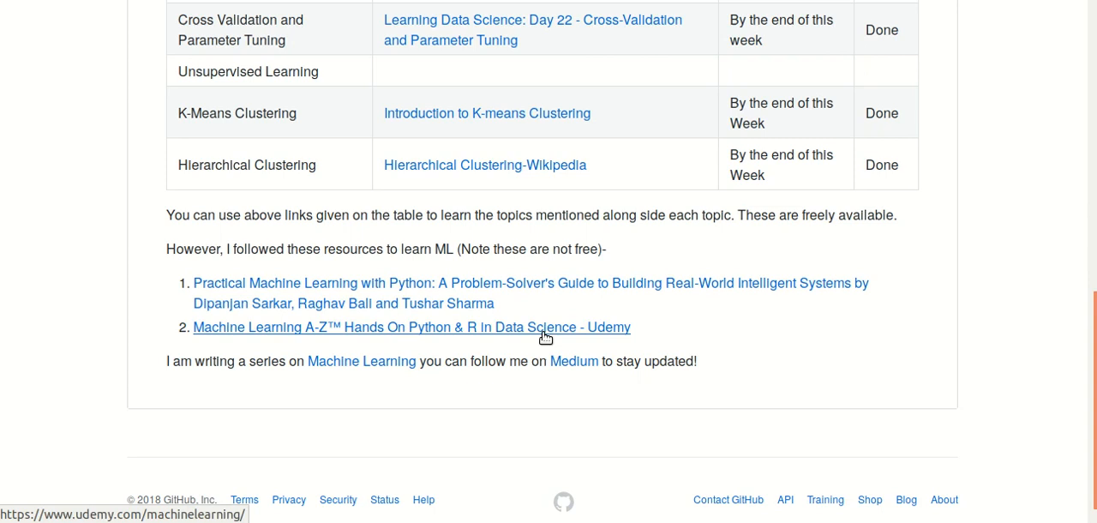
{"action": "mouse_move", "coordinate": [609, 334]}
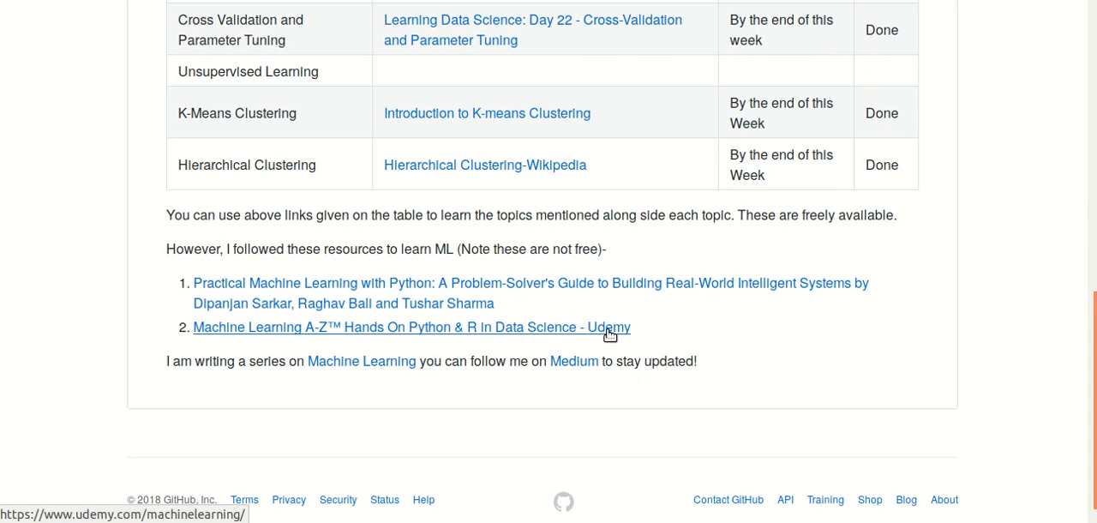
{"action": "mouse_move", "coordinate": [221, 384]}
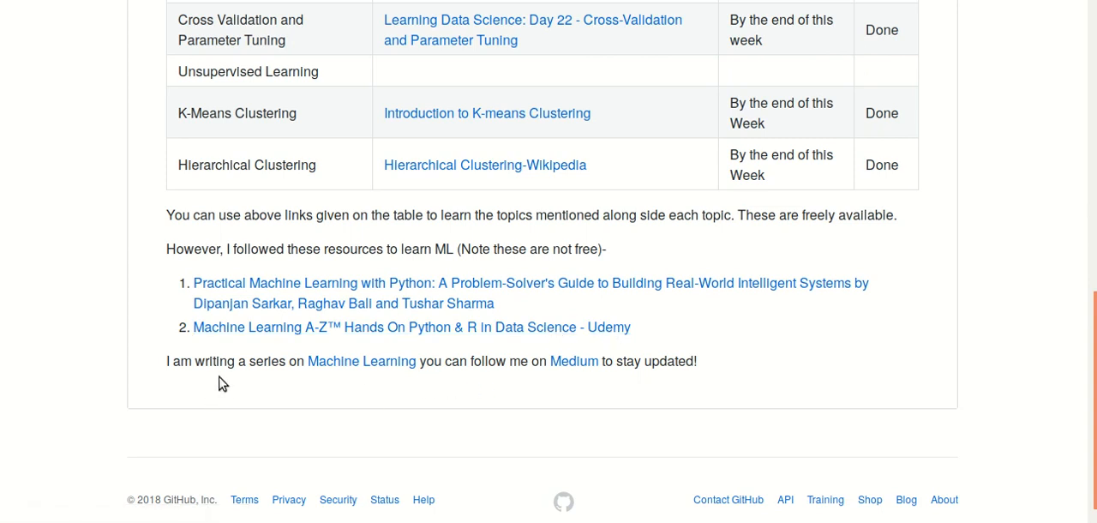
{"action": "mouse_move", "coordinate": [409, 377]}
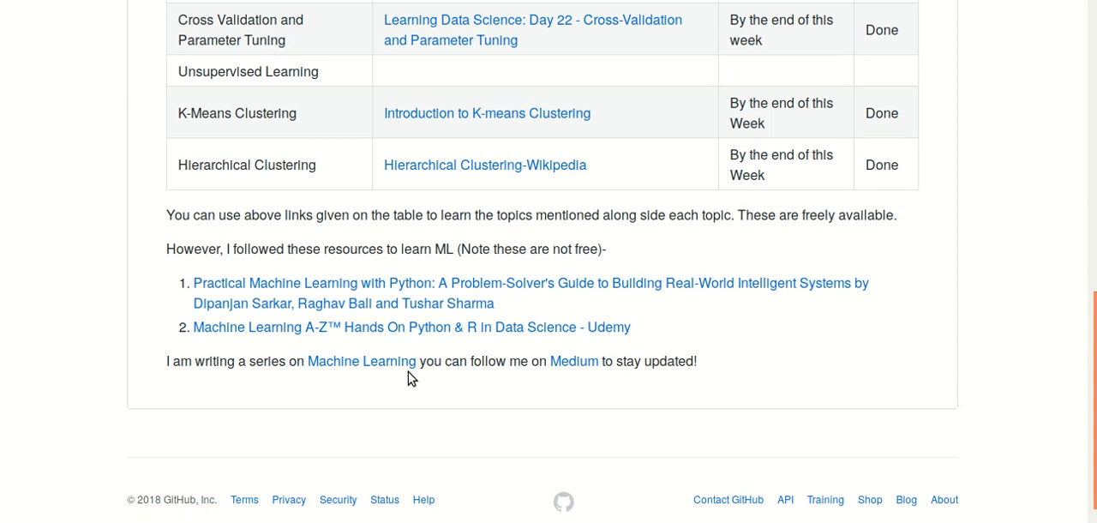
{"action": "mouse_move", "coordinate": [576, 379]}
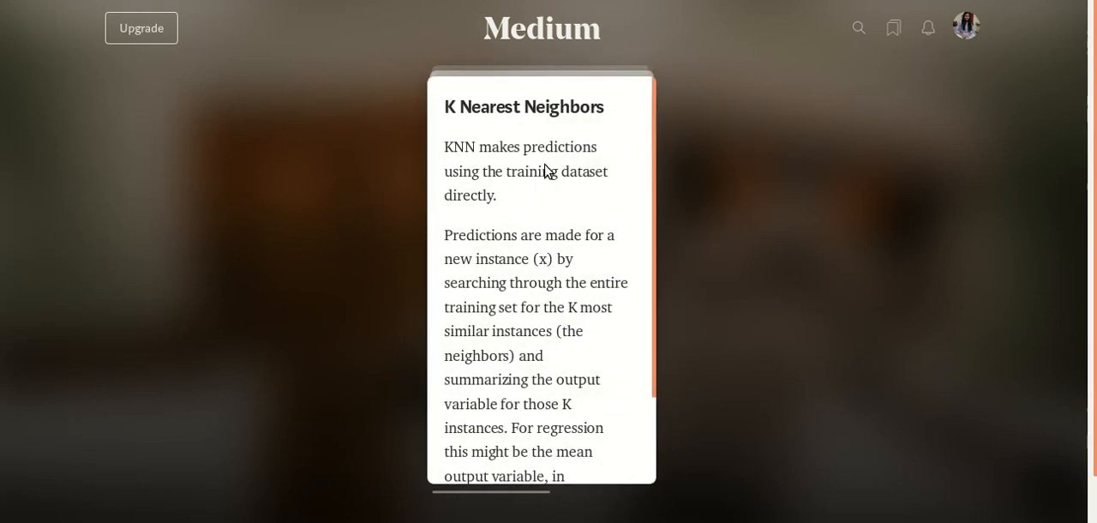
{"action": "mouse_move", "coordinate": [526, 163]}
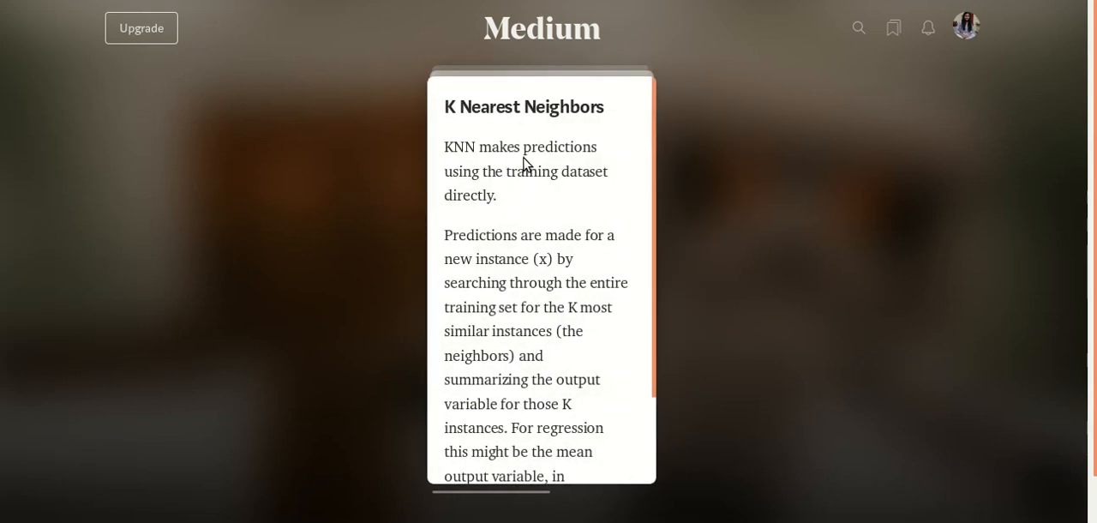
{"action": "scroll", "scroll_direction": "down", "scroll_amount": 3}
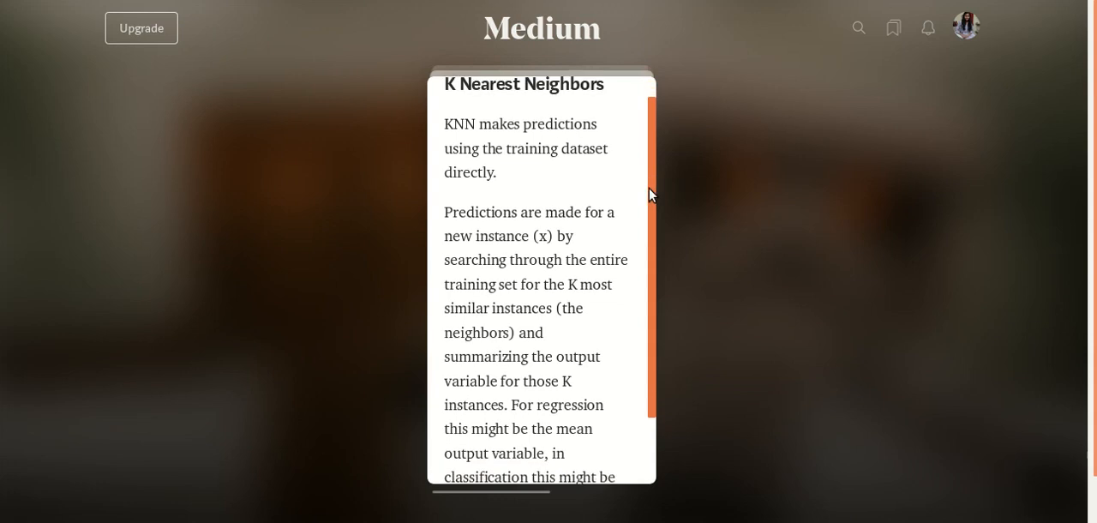
{"action": "scroll", "scroll_direction": "down", "scroll_amount": 3}
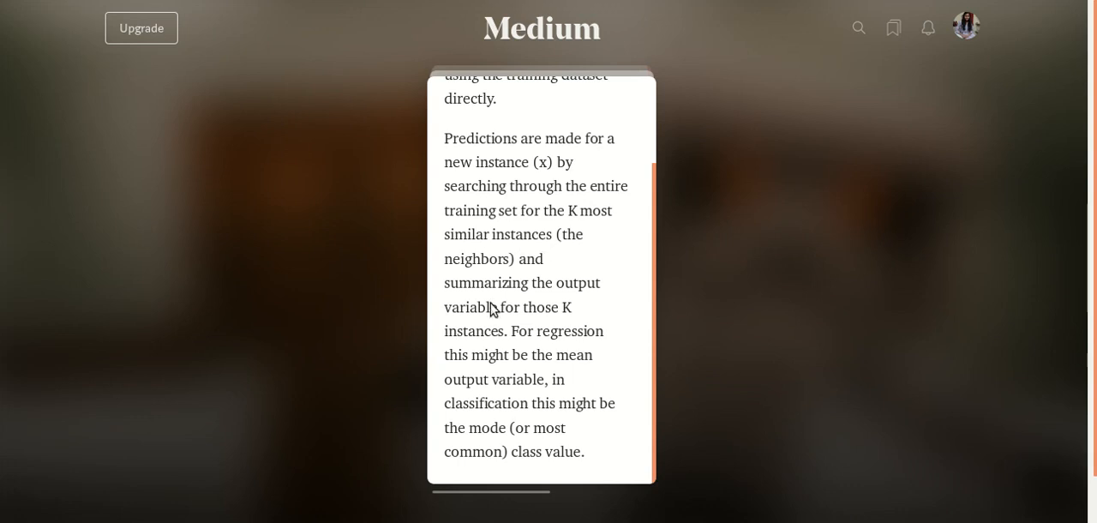
{"action": "mouse_move", "coordinate": [480, 322]}
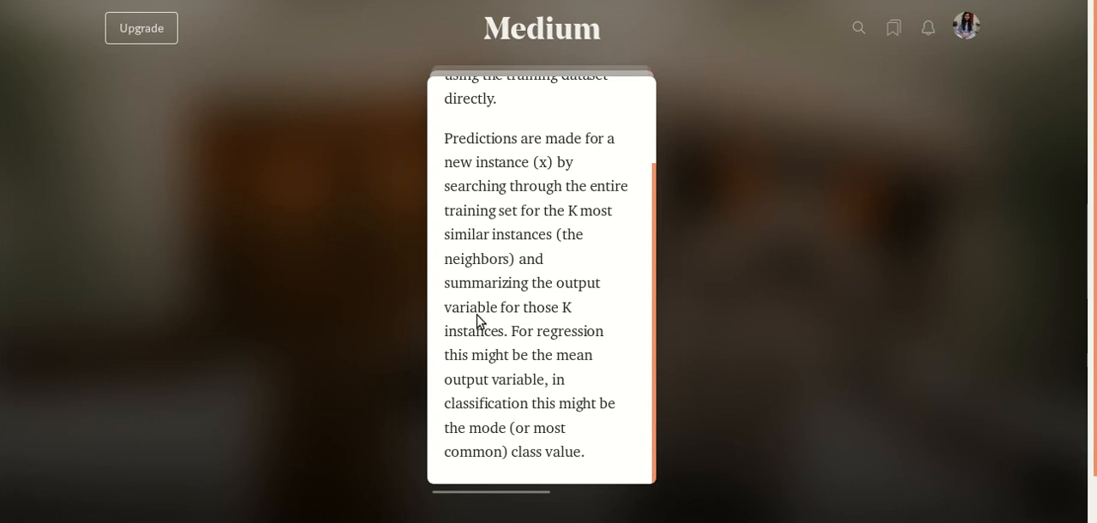
{"action": "mouse_move", "coordinate": [502, 339]}
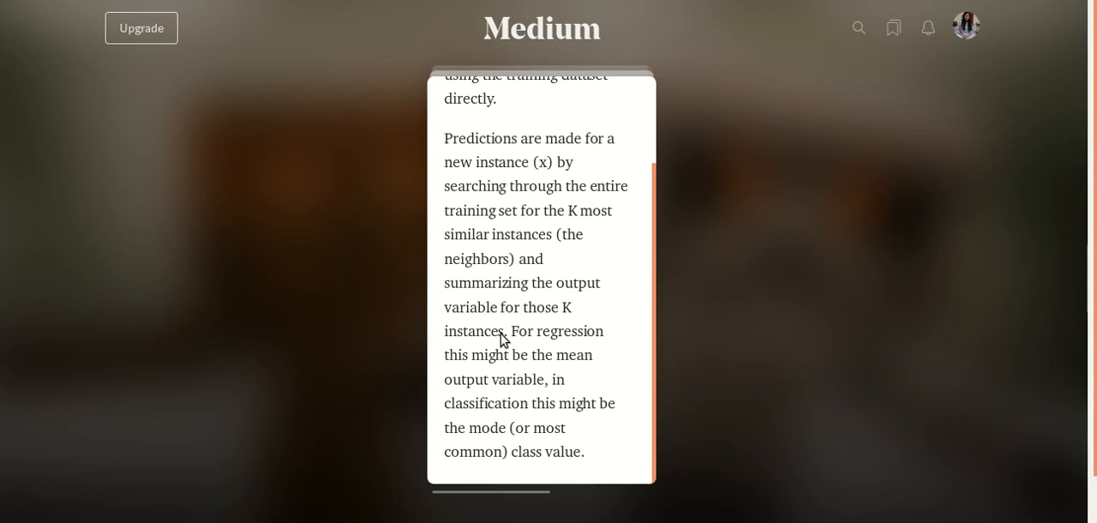
{"action": "mouse_move", "coordinate": [576, 367]}
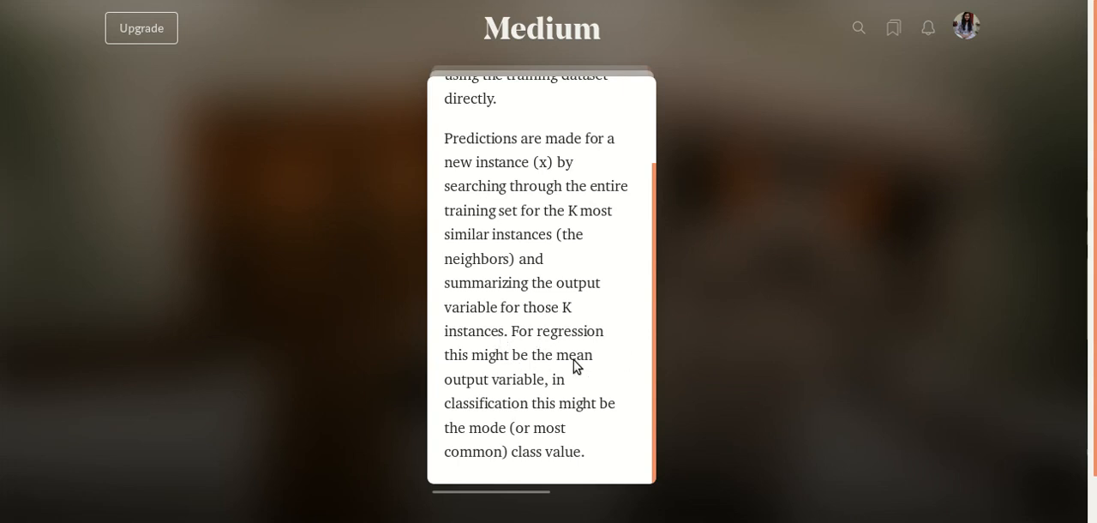
{"action": "mouse_move", "coordinate": [557, 404]}
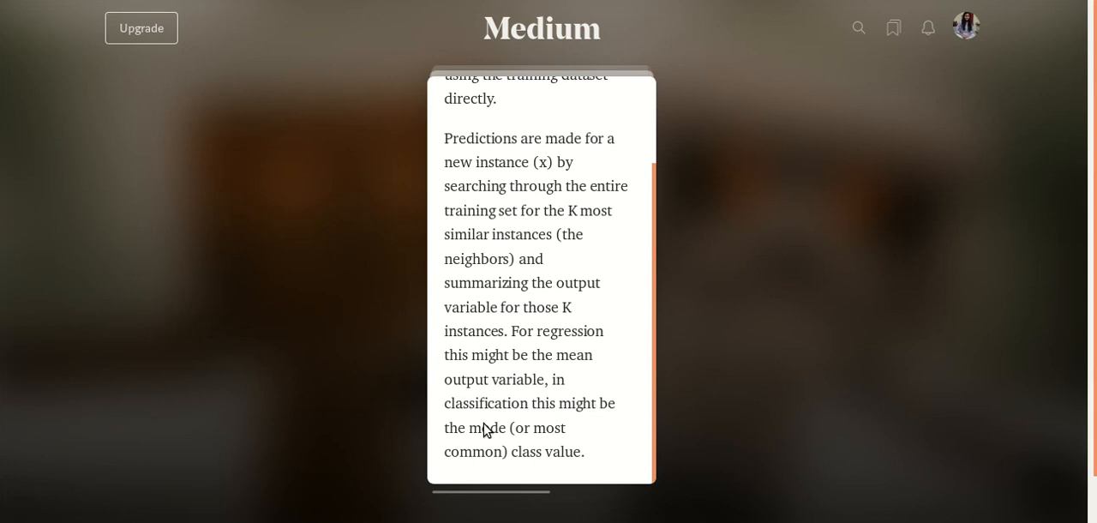
{"action": "mouse_move", "coordinate": [651, 429]}
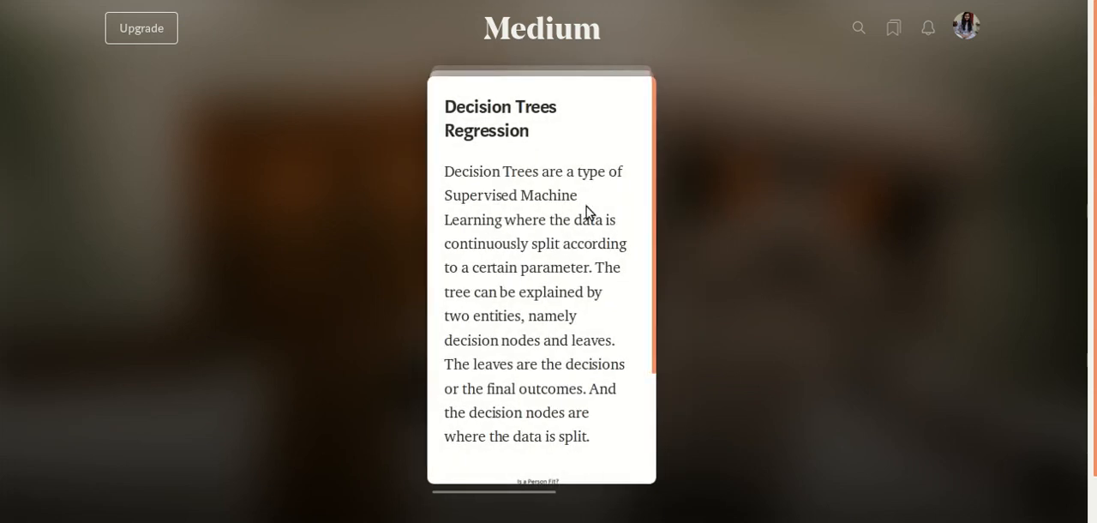
{"action": "mouse_move", "coordinate": [437, 219]}
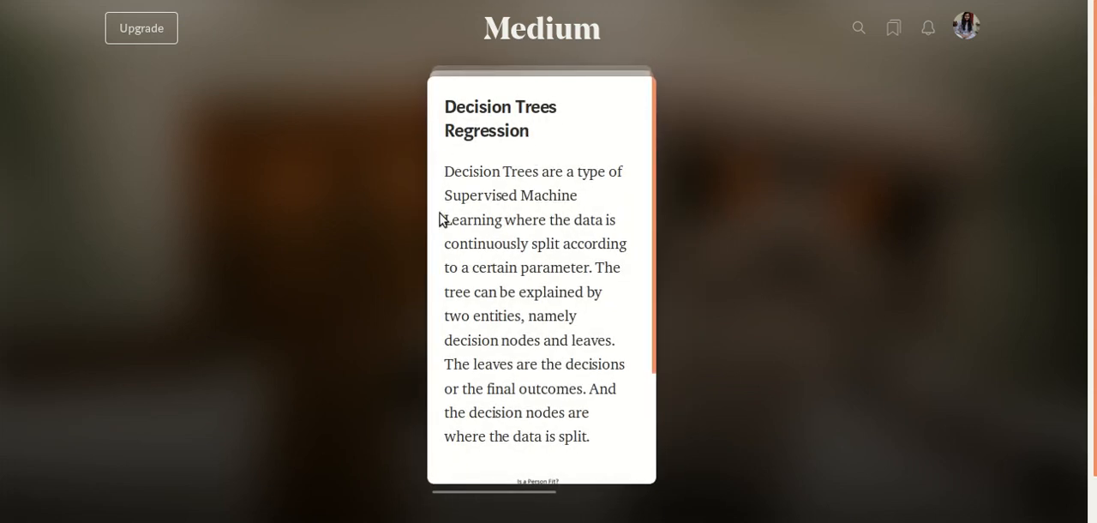
{"action": "mouse_move", "coordinate": [627, 187]}
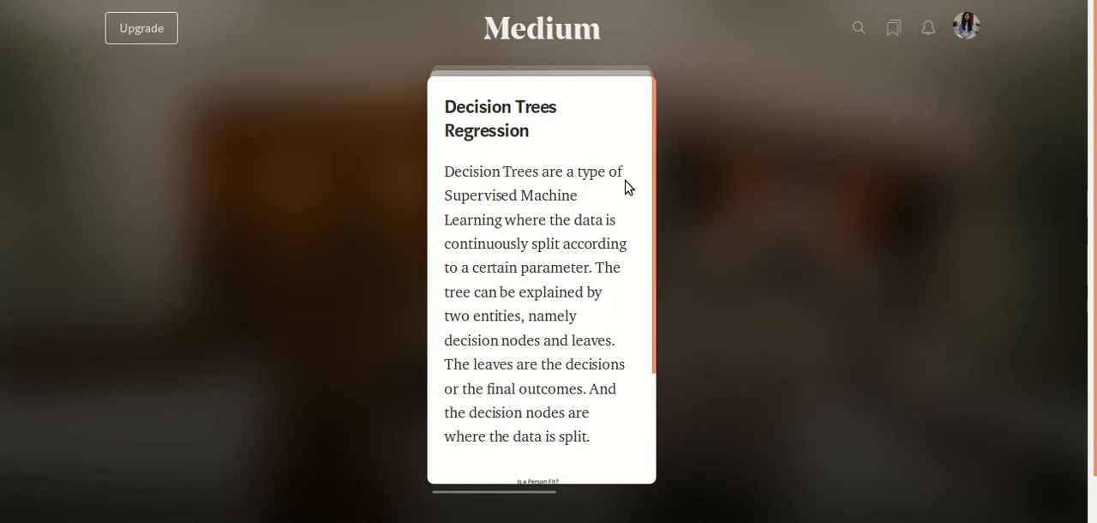
{"action": "mouse_move", "coordinate": [530, 240]}
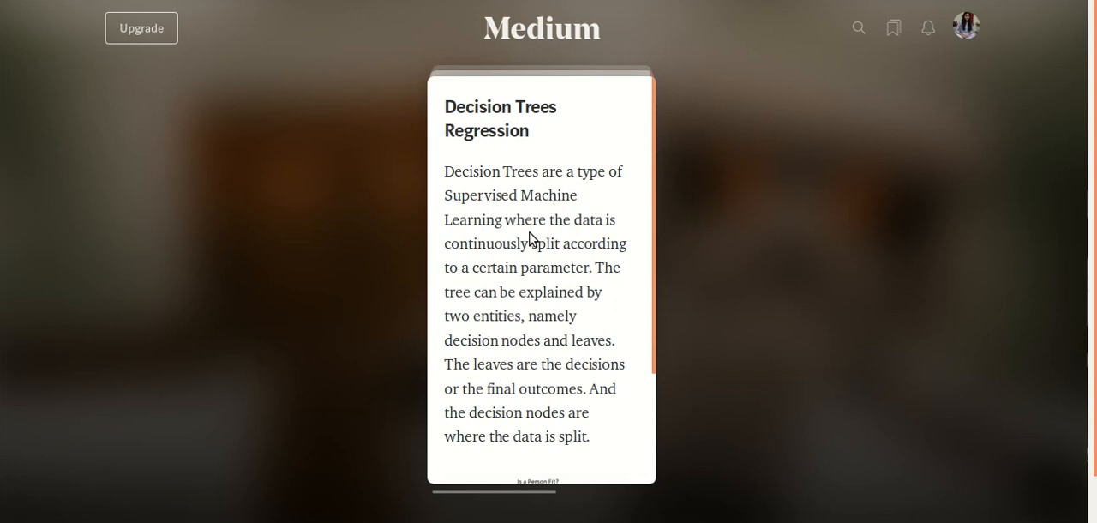
{"action": "mouse_move", "coordinate": [466, 260]}
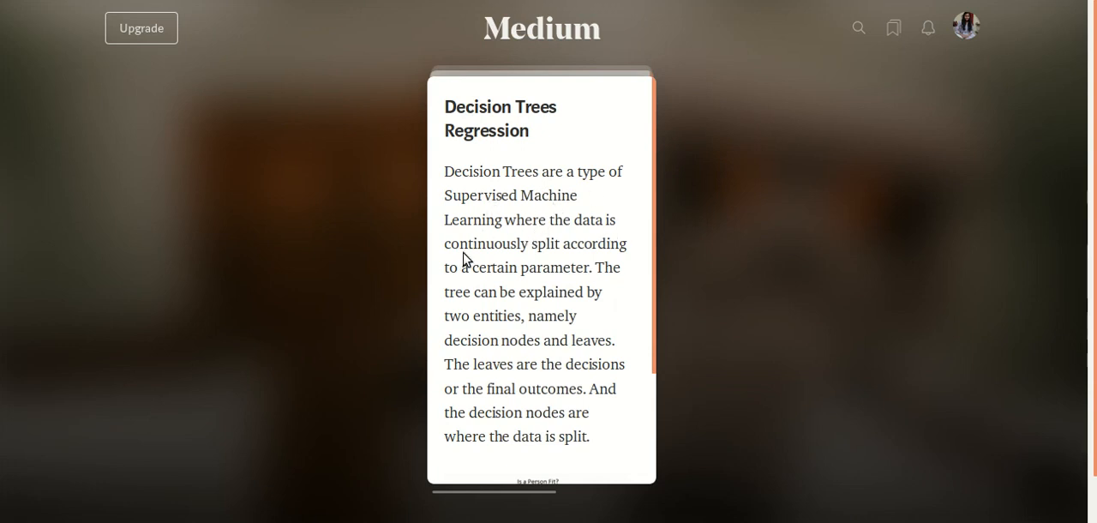
{"action": "mouse_move", "coordinate": [562, 281]}
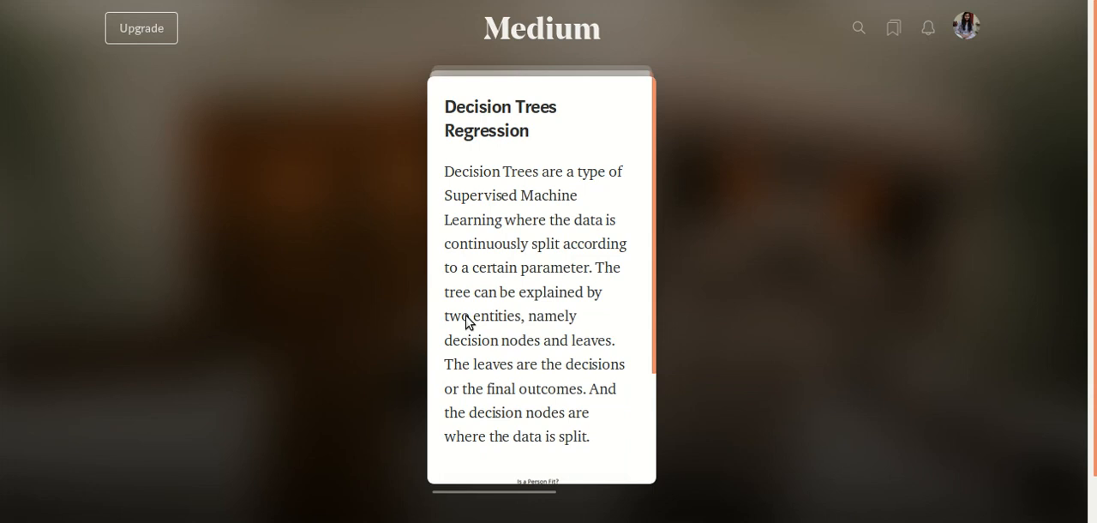
{"action": "mouse_move", "coordinate": [477, 351]}
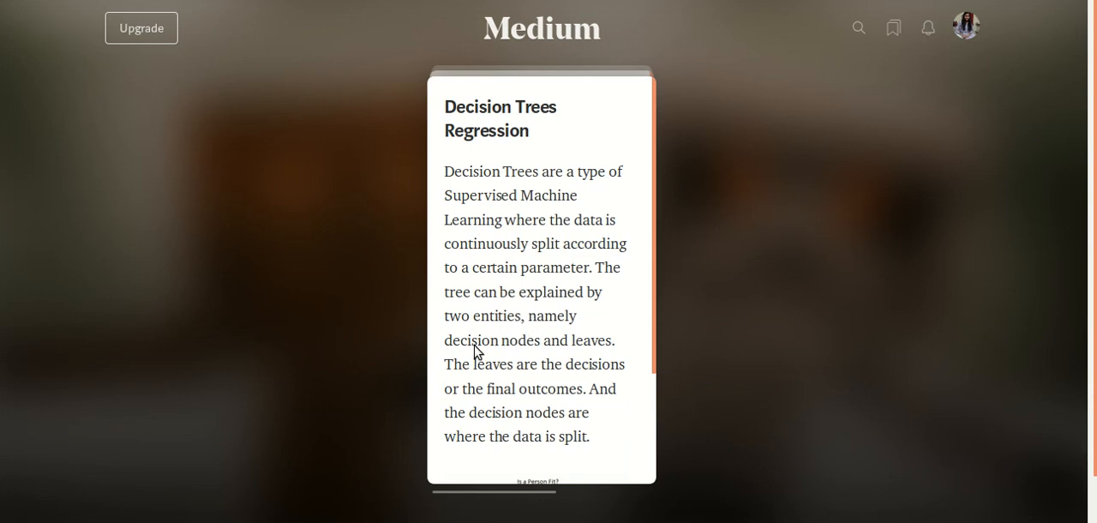
{"action": "mouse_move", "coordinate": [462, 375]}
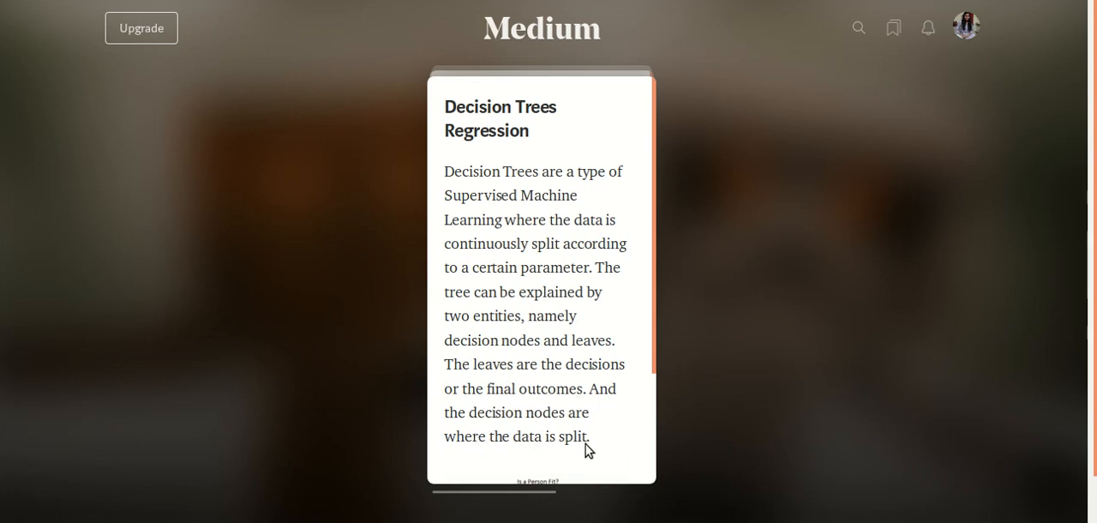
{"action": "scroll", "scroll_direction": "down", "scroll_amount": 3}
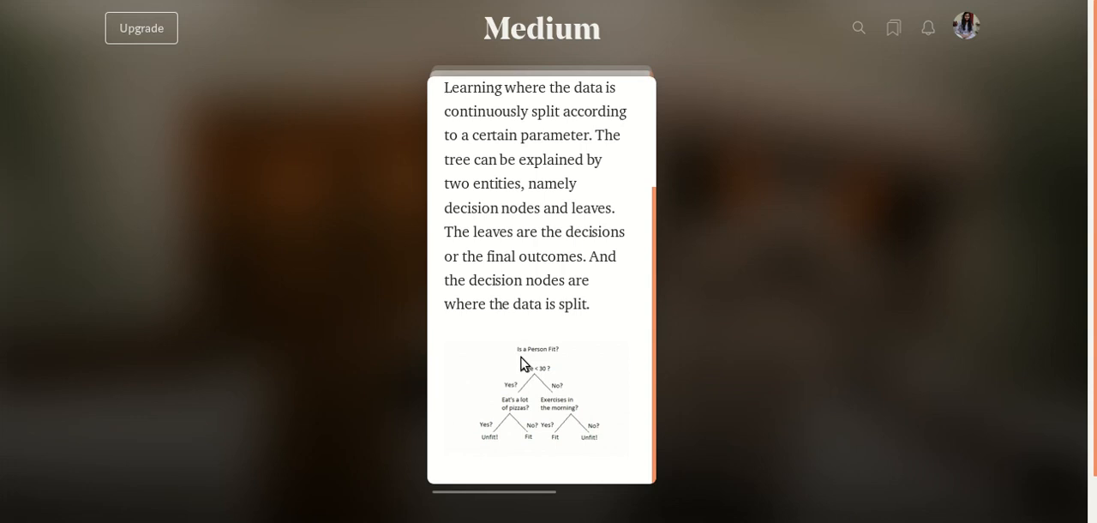
{"action": "mouse_move", "coordinate": [541, 360]}
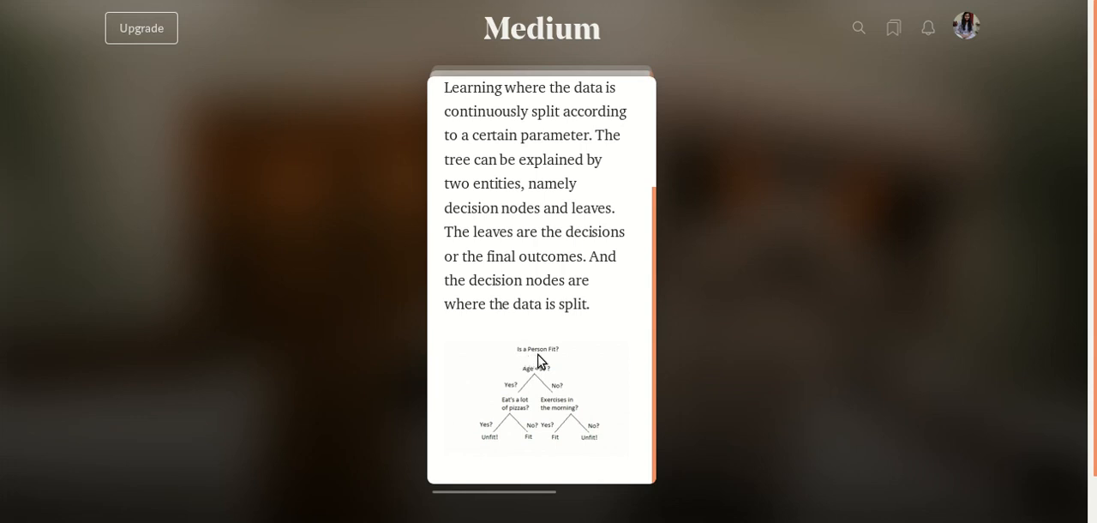
{"action": "mouse_move", "coordinate": [528, 383]}
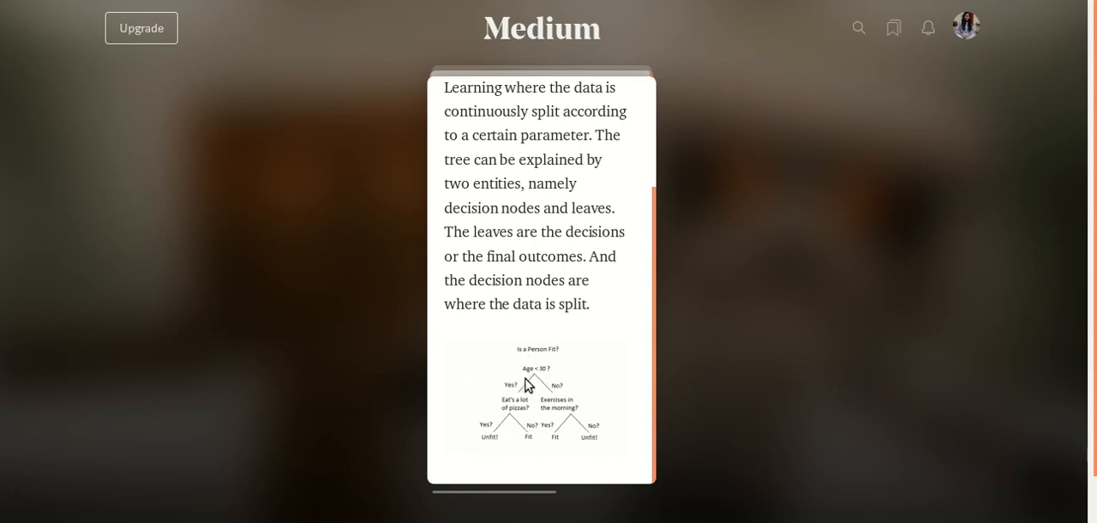
{"action": "mouse_move", "coordinate": [528, 377]}
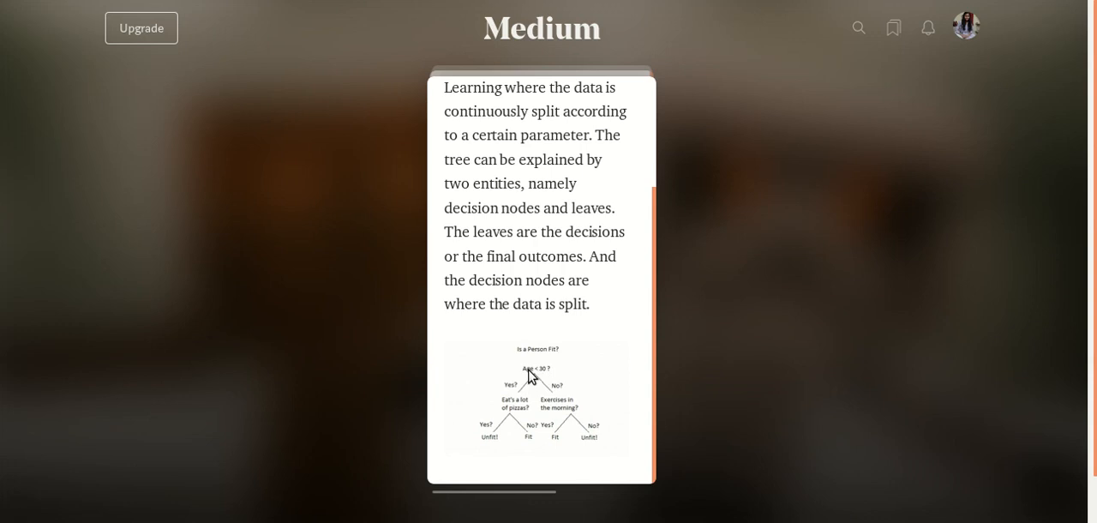
{"action": "mouse_move", "coordinate": [514, 394]}
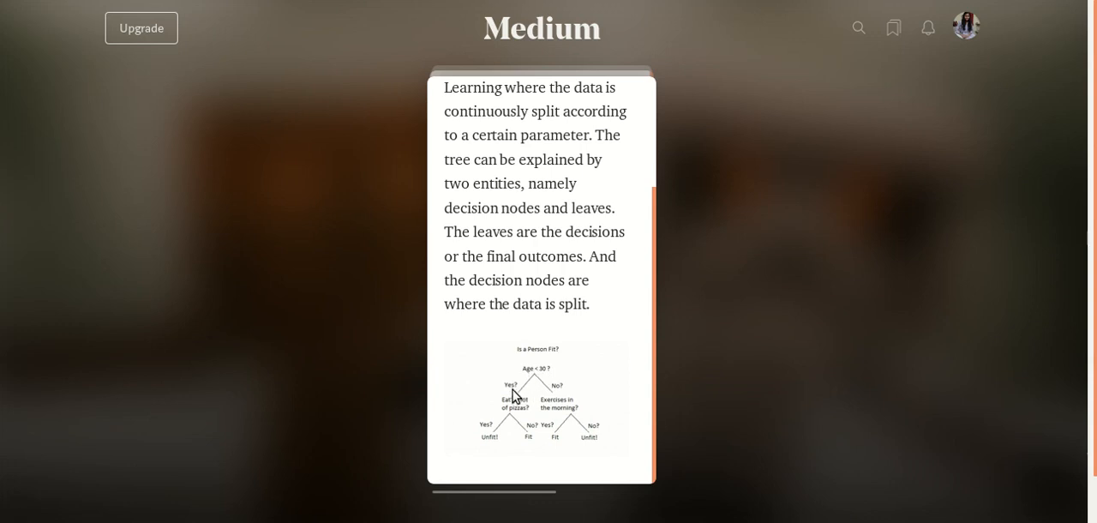
{"action": "mouse_move", "coordinate": [521, 411]}
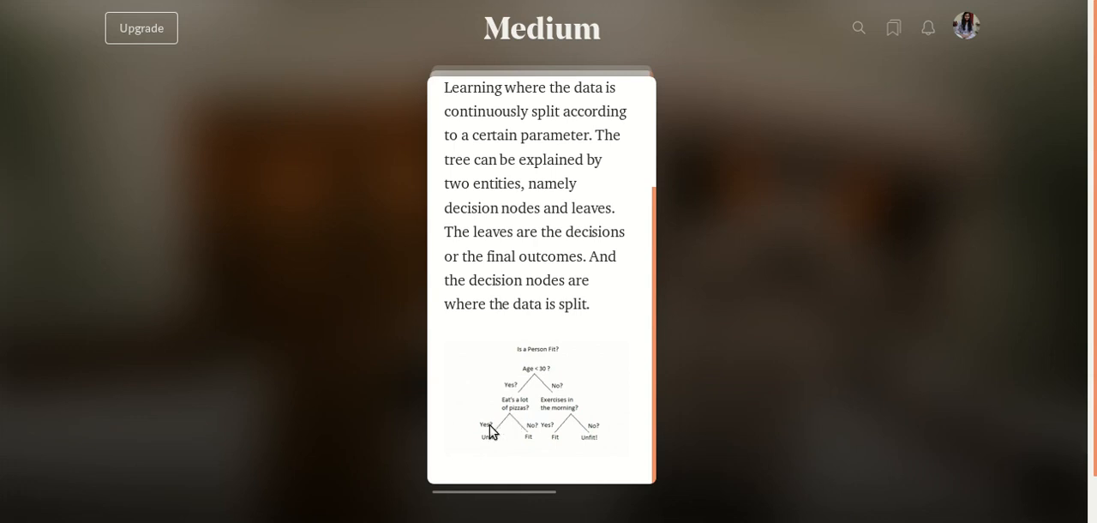
{"action": "mouse_move", "coordinate": [493, 447]}
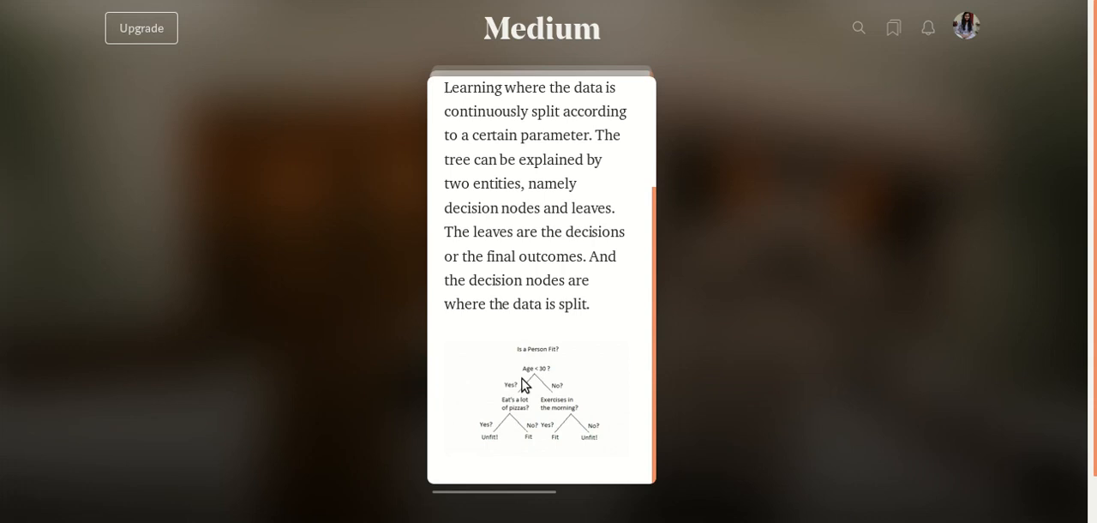
{"action": "mouse_move", "coordinate": [516, 396]}
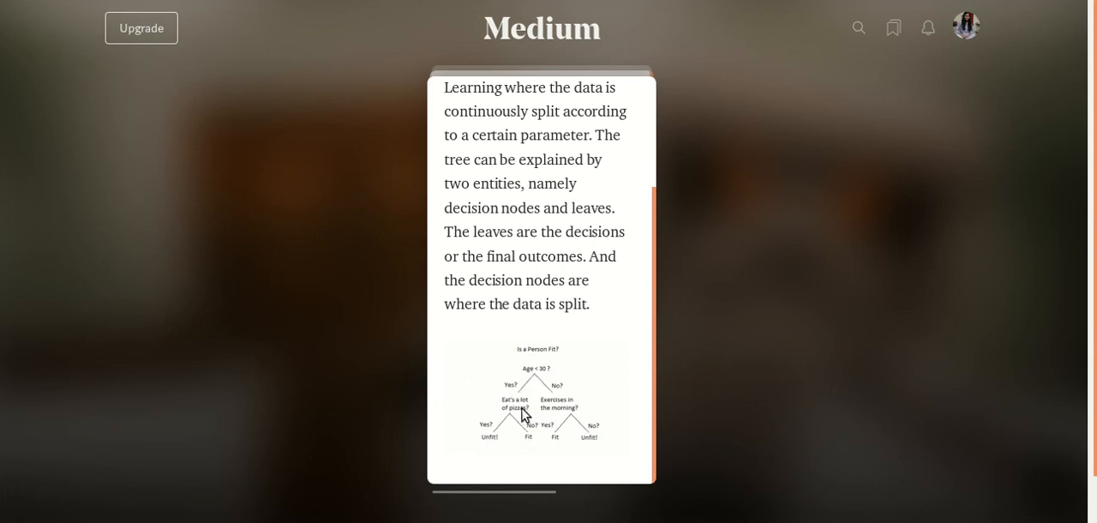
{"action": "mouse_move", "coordinate": [532, 449]}
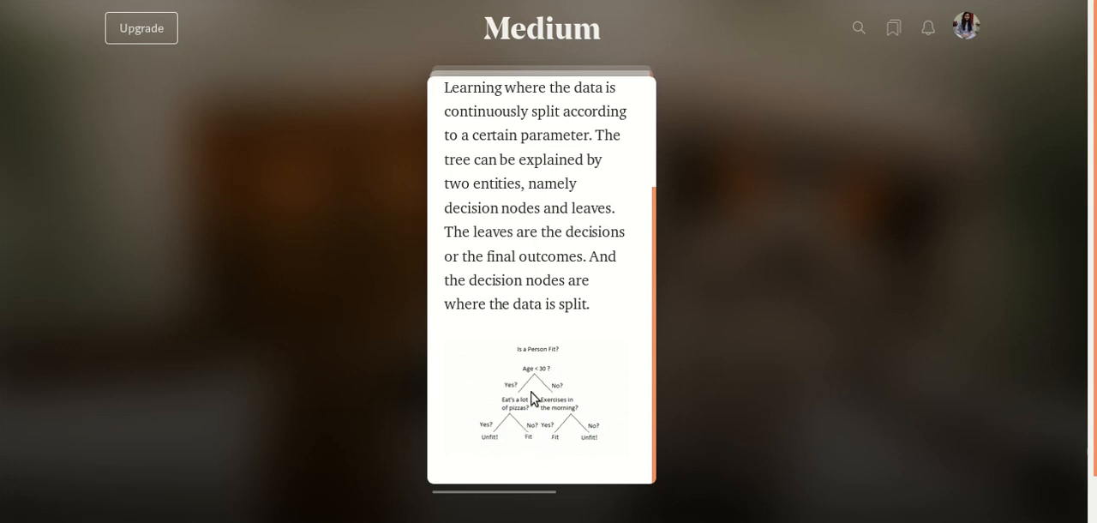
{"action": "mouse_move", "coordinate": [547, 384]}
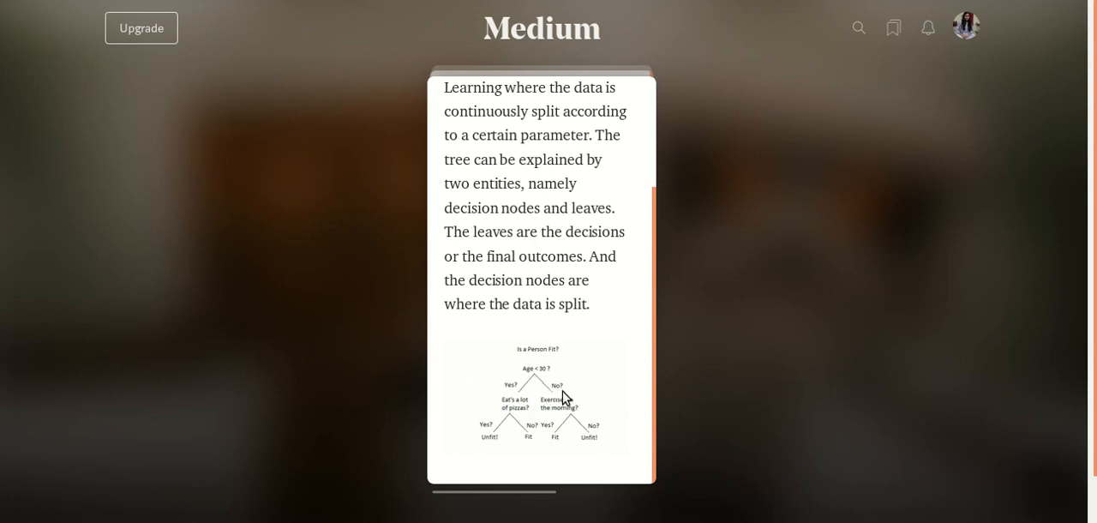
{"action": "mouse_move", "coordinate": [581, 420]}
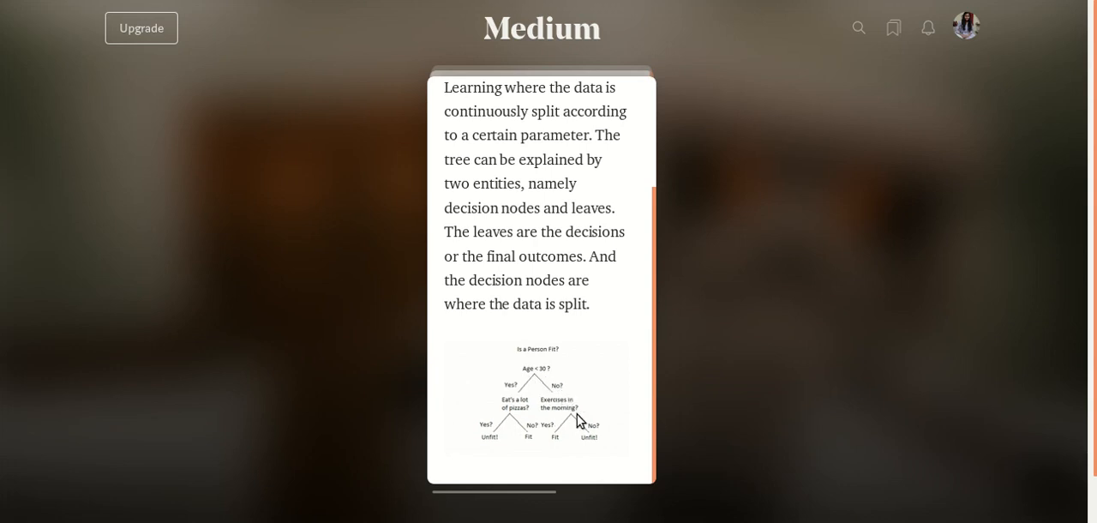
{"action": "mouse_move", "coordinate": [569, 415]}
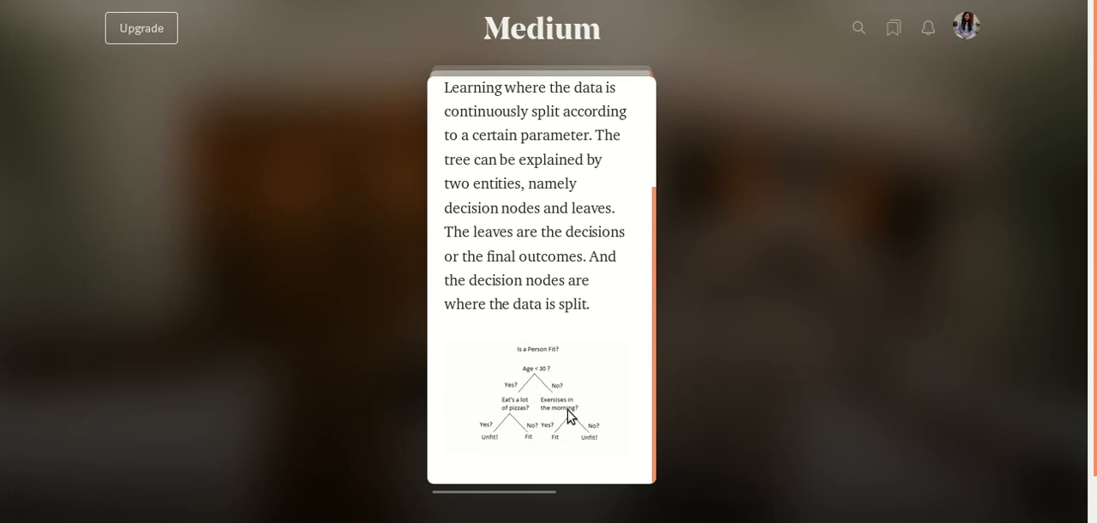
{"action": "mouse_move", "coordinate": [650, 412]}
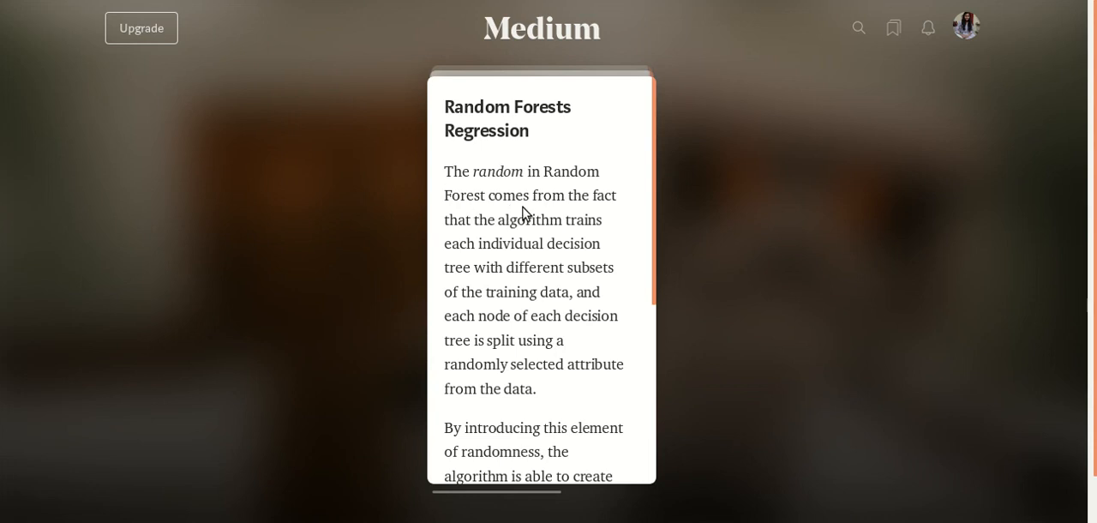
{"action": "mouse_move", "coordinate": [539, 243]}
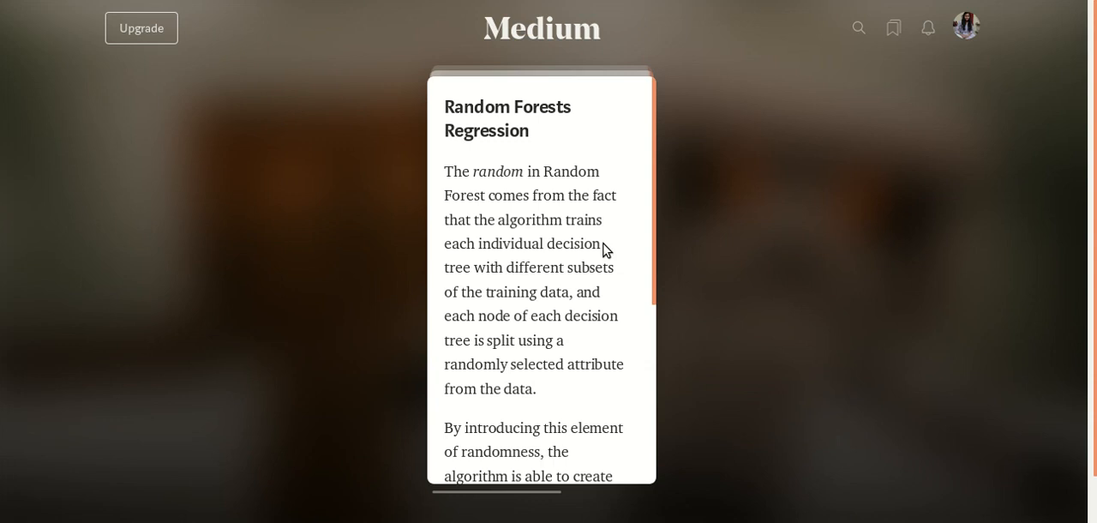
{"action": "mouse_move", "coordinate": [596, 276]}
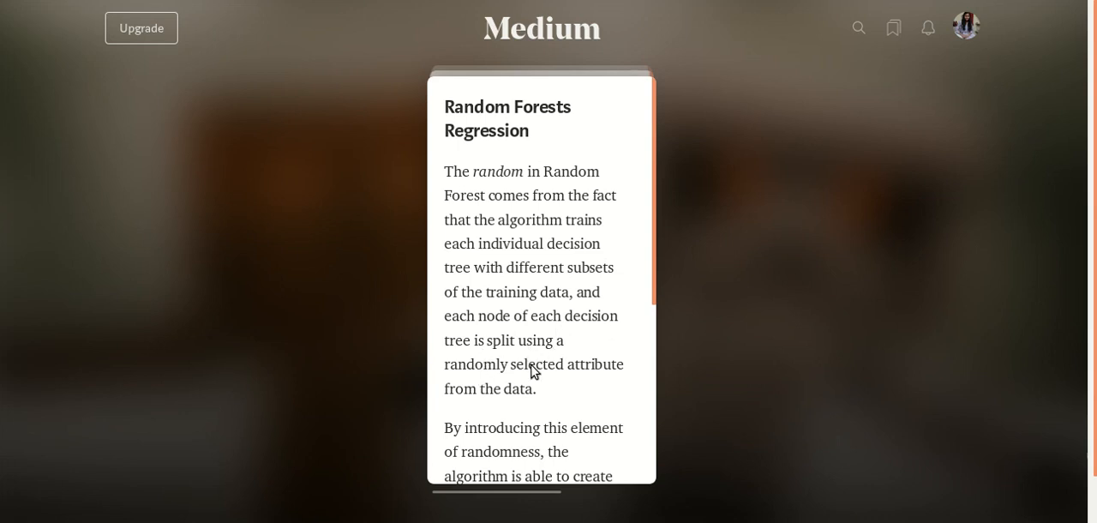
{"action": "mouse_move", "coordinate": [524, 394]}
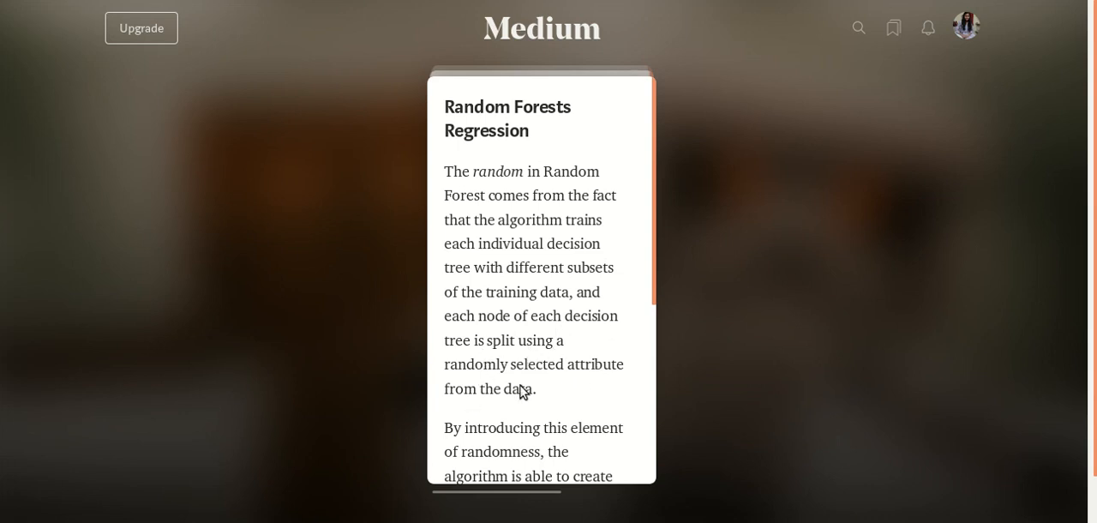
Scroll down through the Random Forests Regression card's text on uncorrelated models.
{"action": "scroll", "scroll_direction": "down", "scroll_amount": 3}
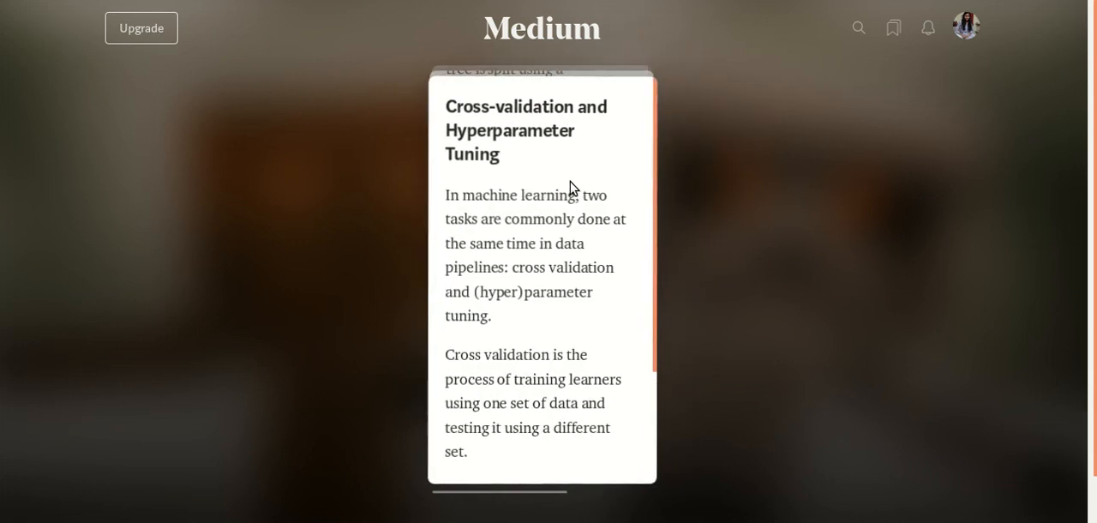
{"action": "scroll", "scroll_direction": "down", "scroll_amount": 3}
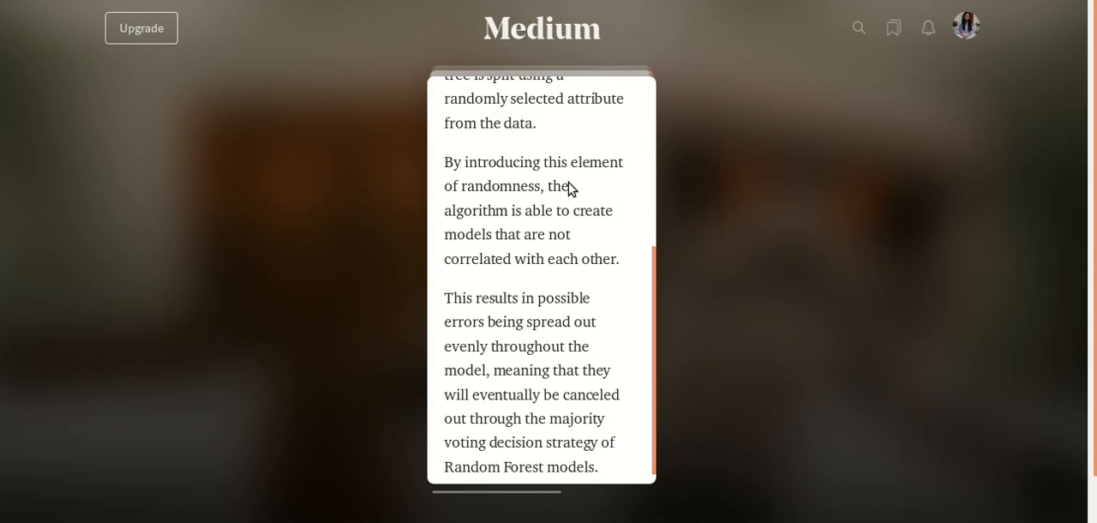
{"action": "mouse_move", "coordinate": [484, 231]}
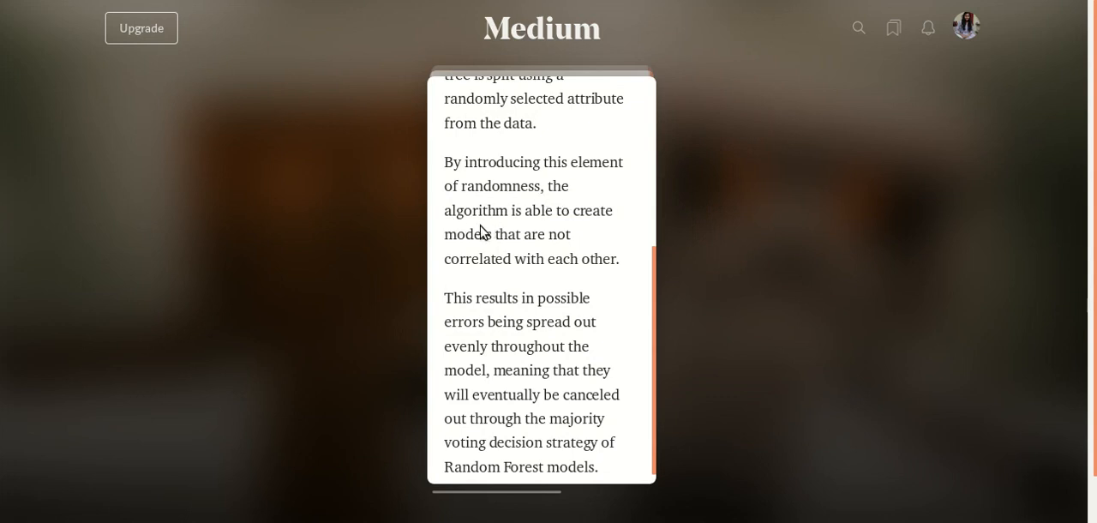
{"action": "mouse_move", "coordinate": [535, 257]}
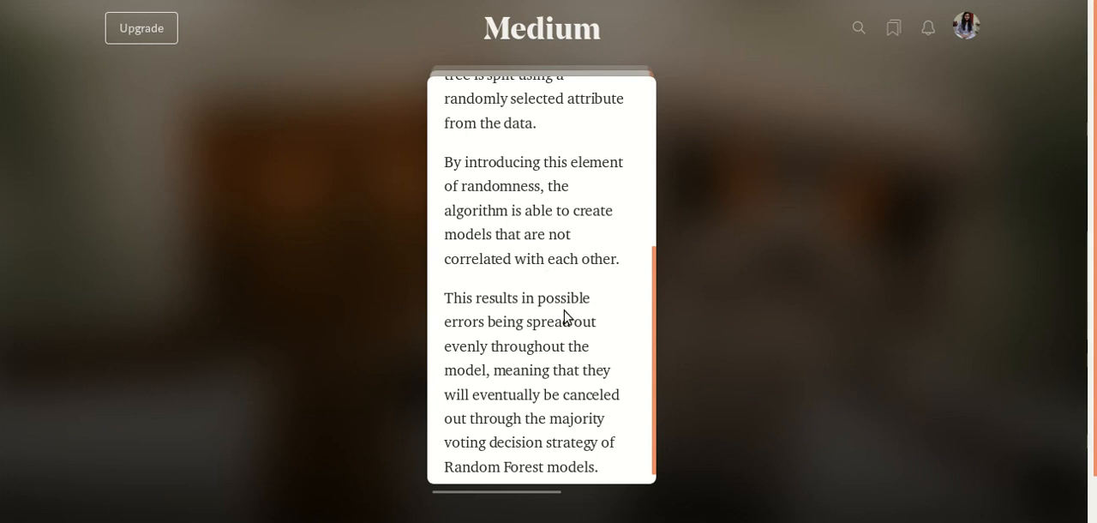
{"action": "mouse_move", "coordinate": [497, 352]}
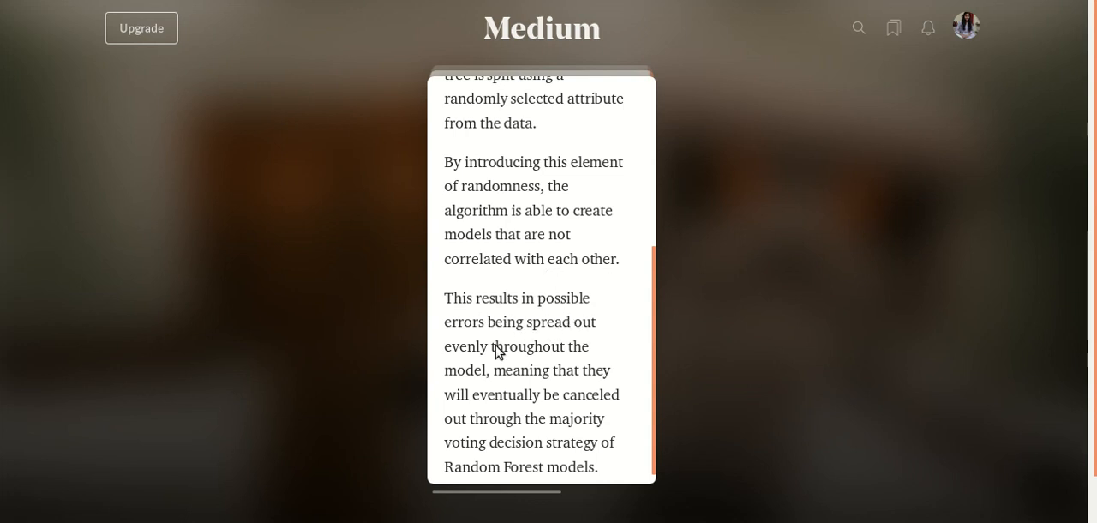
{"action": "mouse_move", "coordinate": [490, 388]}
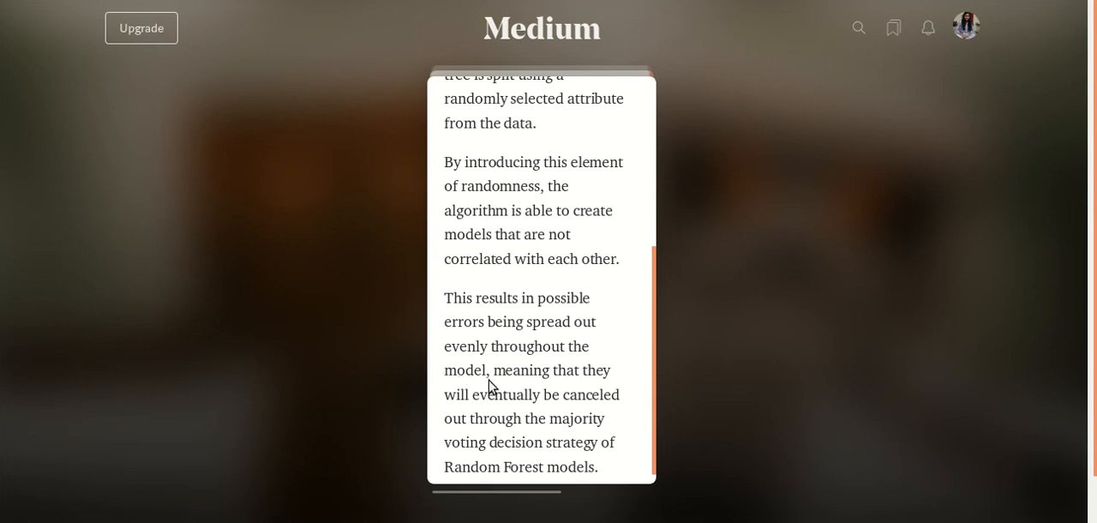
{"action": "mouse_move", "coordinate": [514, 408]}
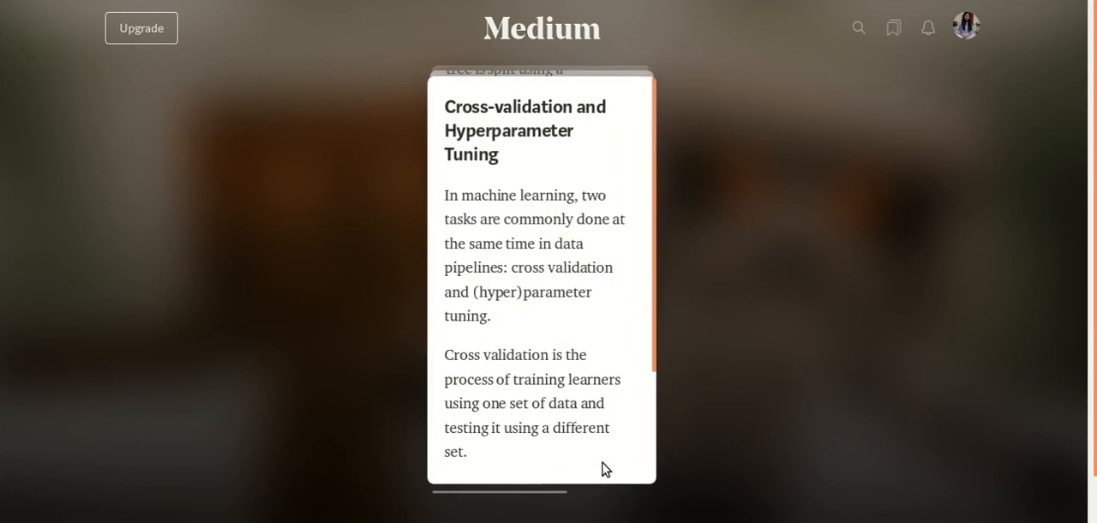
{"action": "mouse_move", "coordinate": [475, 120]}
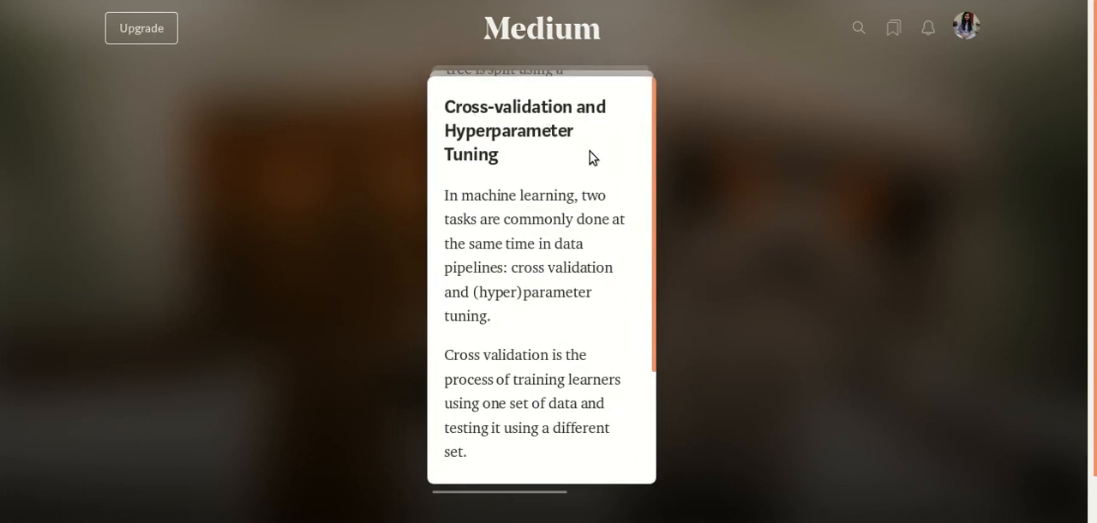
{"action": "mouse_move", "coordinate": [480, 209]}
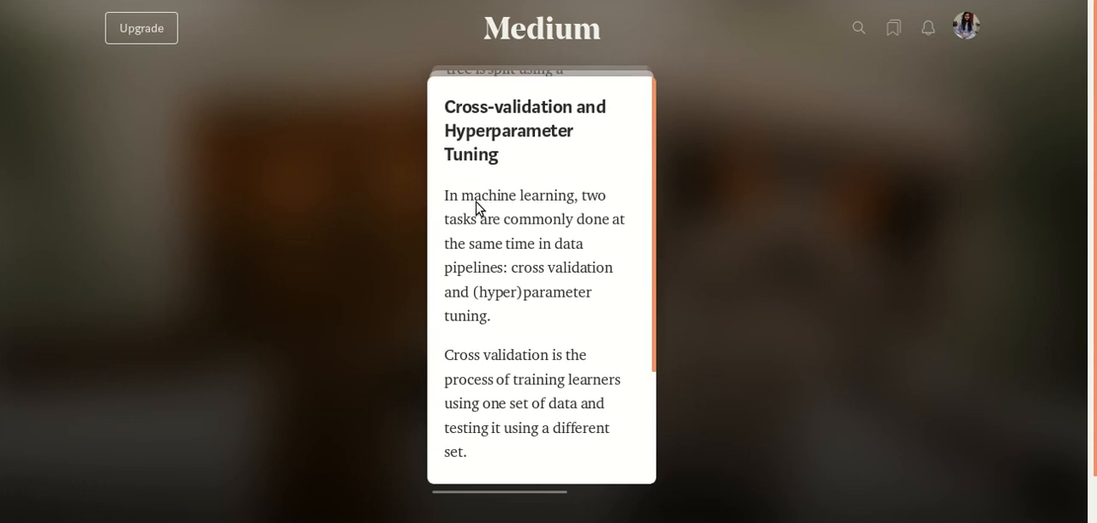
{"action": "mouse_move", "coordinate": [480, 209]}
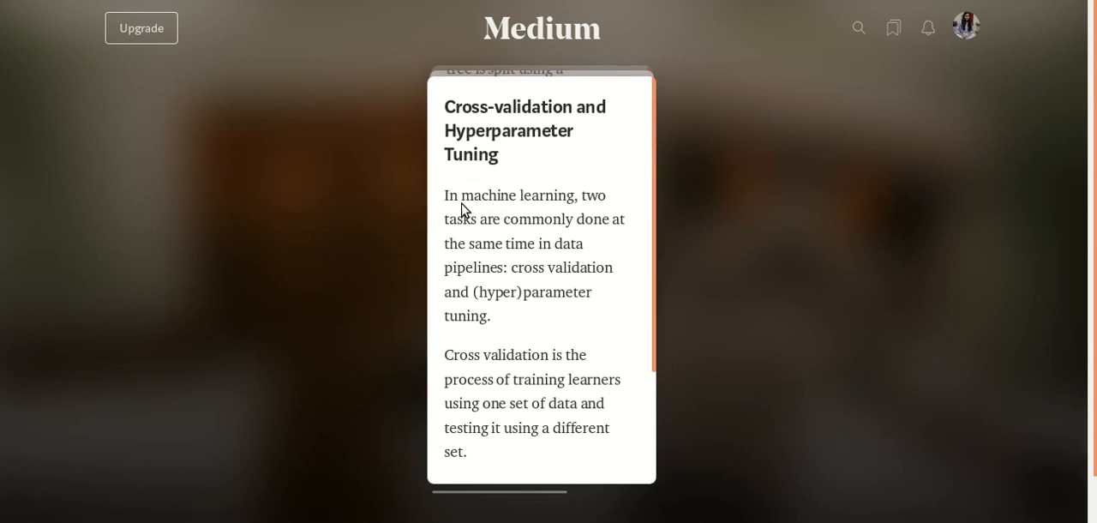
{"action": "mouse_move", "coordinate": [360, 233]}
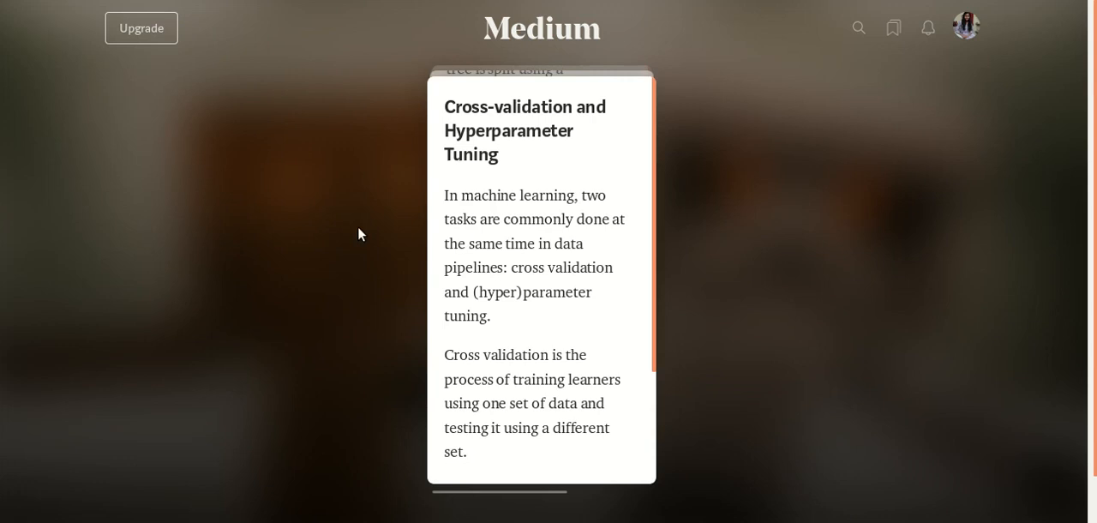
{"action": "mouse_move", "coordinate": [545, 261]}
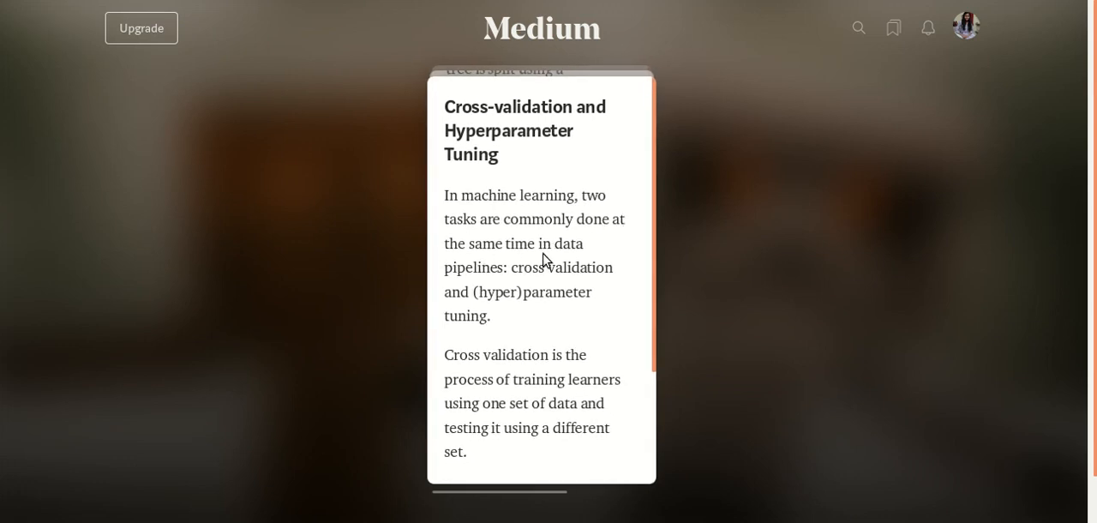
{"action": "mouse_move", "coordinate": [501, 280]}
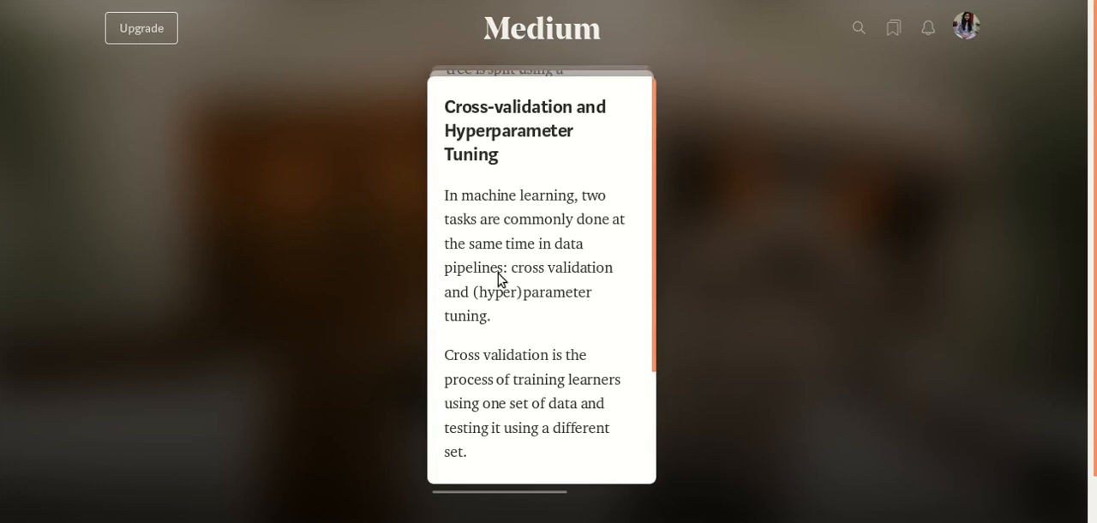
{"action": "mouse_move", "coordinate": [566, 127]}
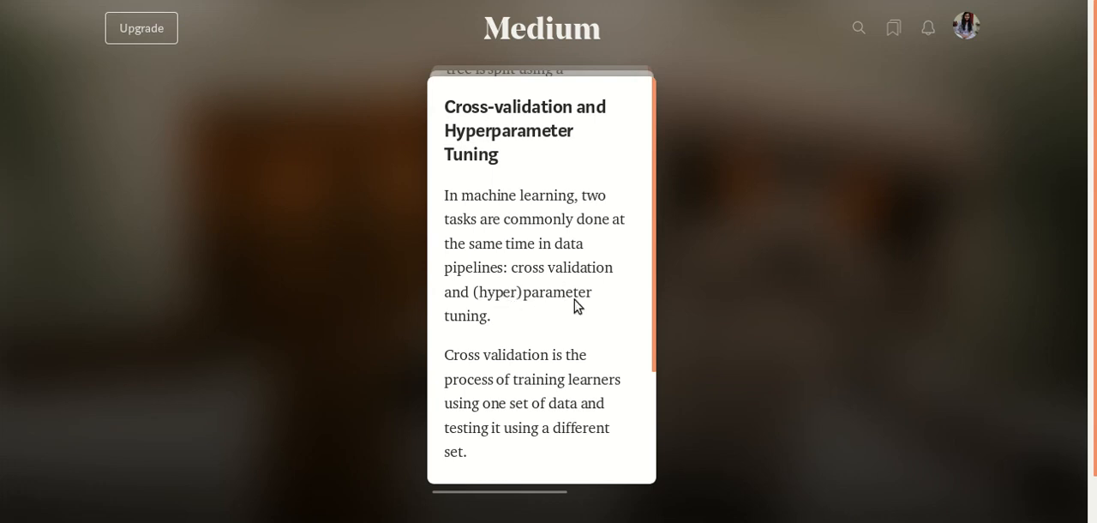
{"action": "mouse_move", "coordinate": [463, 367]}
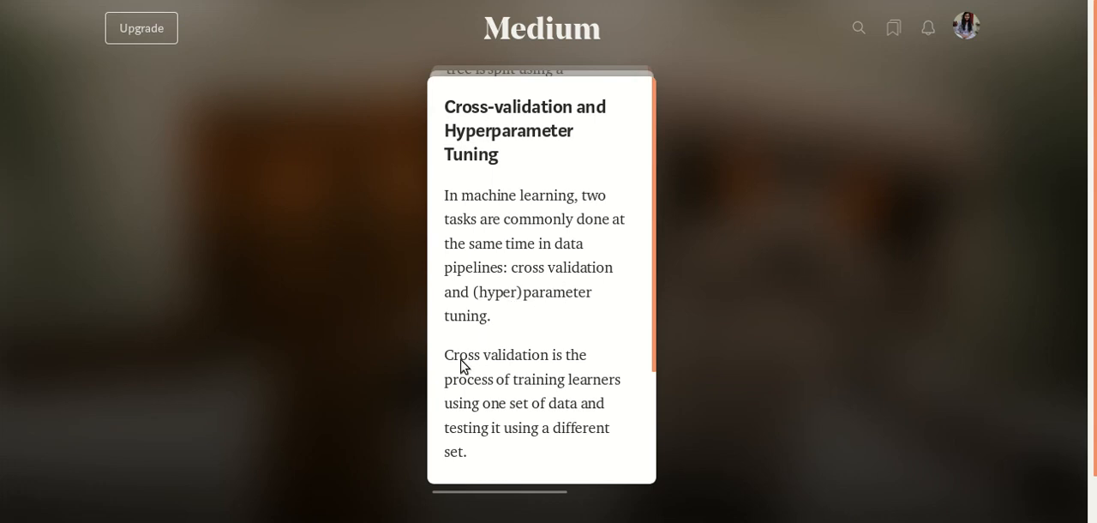
{"action": "mouse_move", "coordinate": [572, 390]}
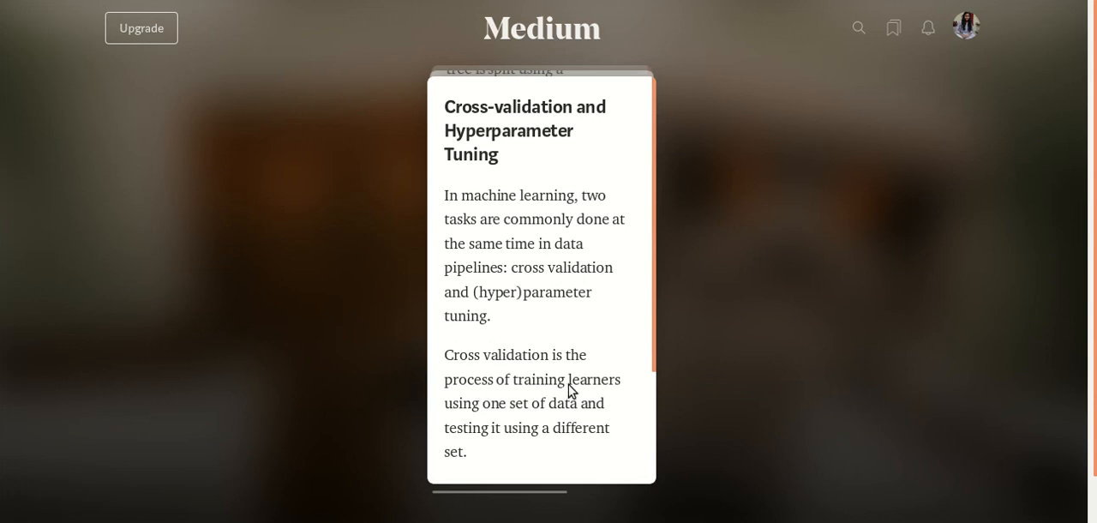
{"action": "mouse_move", "coordinate": [580, 418]}
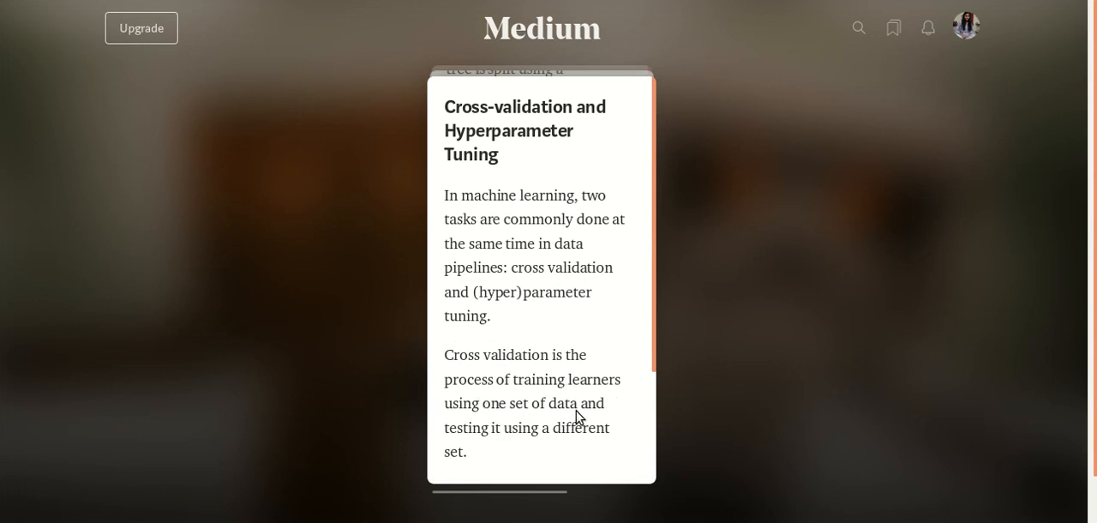
{"action": "mouse_move", "coordinate": [596, 442]}
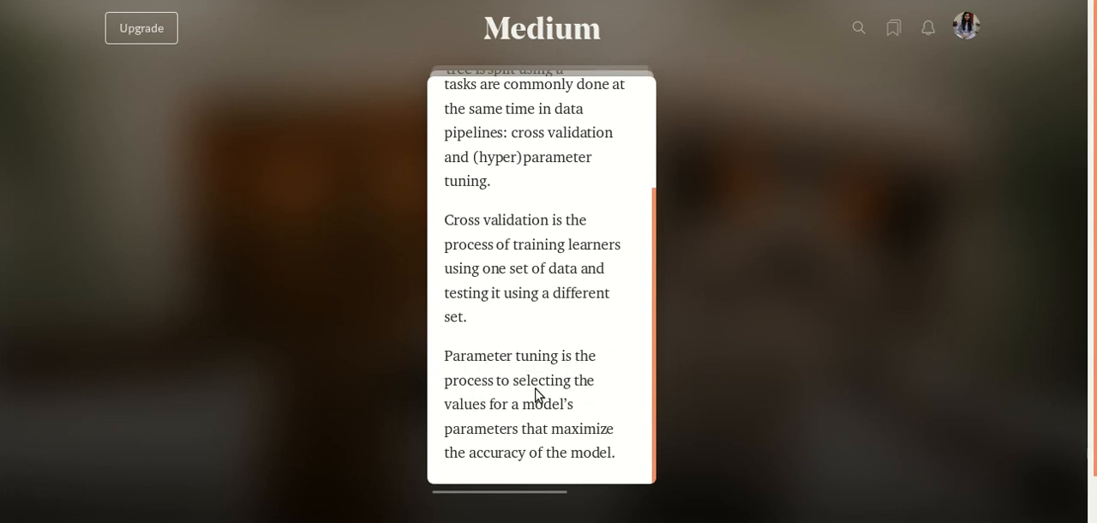
{"action": "mouse_move", "coordinate": [538, 394]}
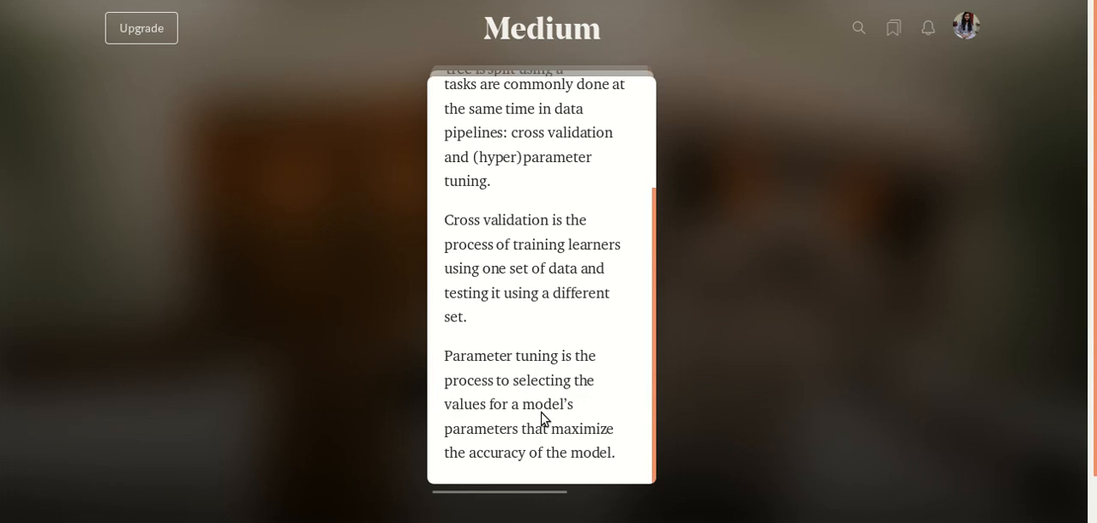
{"action": "mouse_move", "coordinate": [531, 446]}
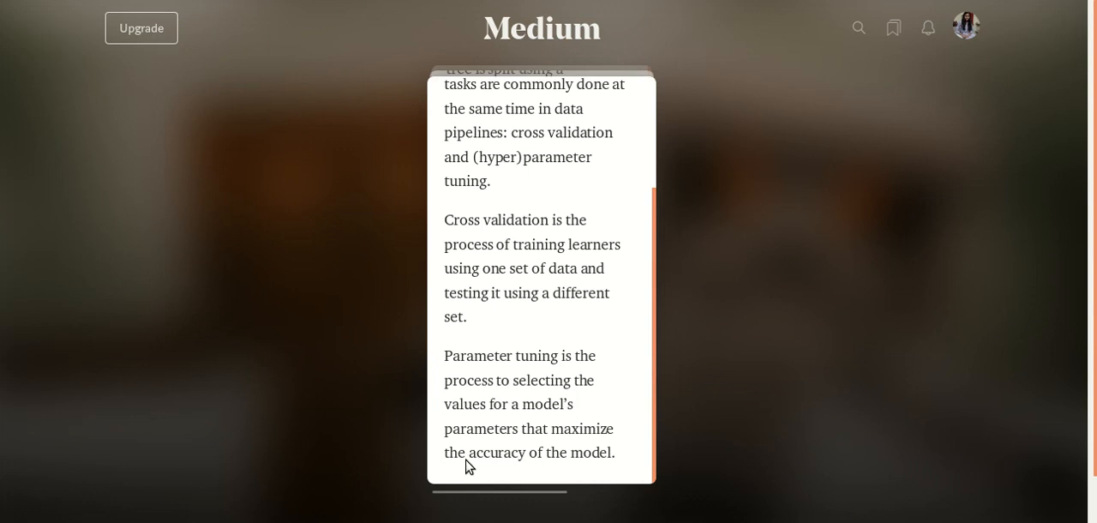
{"action": "mouse_move", "coordinate": [603, 454]}
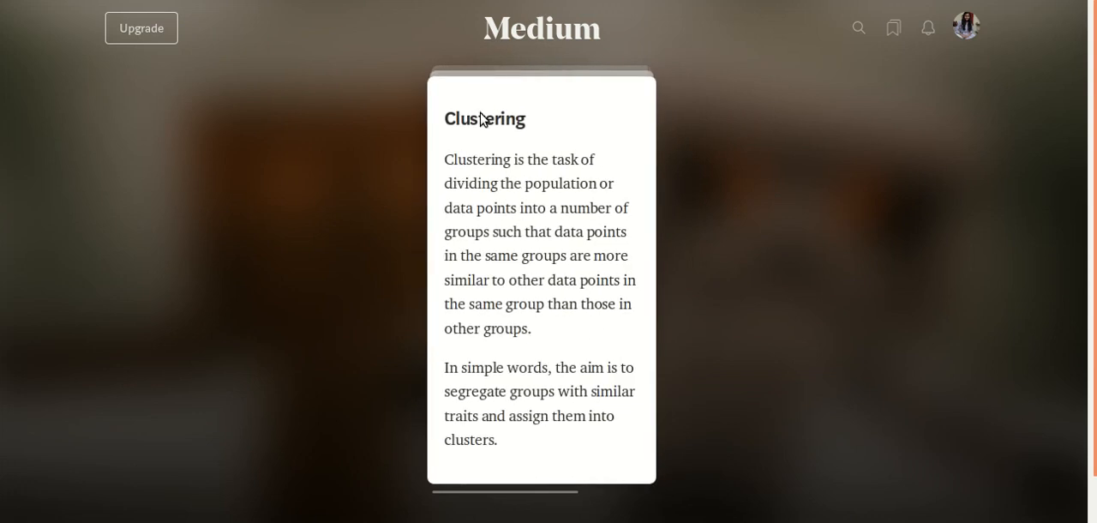
{"action": "mouse_move", "coordinate": [482, 192]}
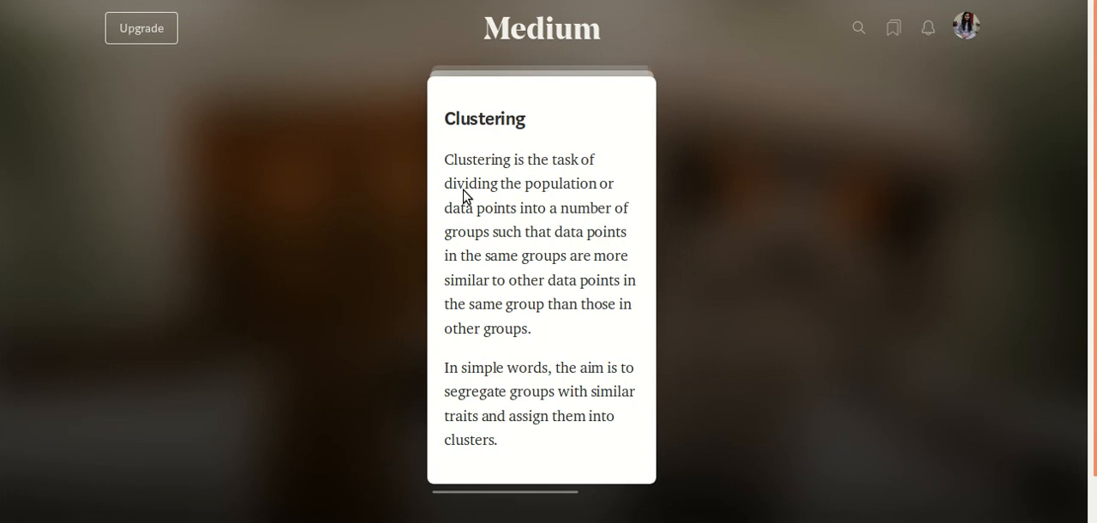
{"action": "mouse_move", "coordinate": [525, 215]}
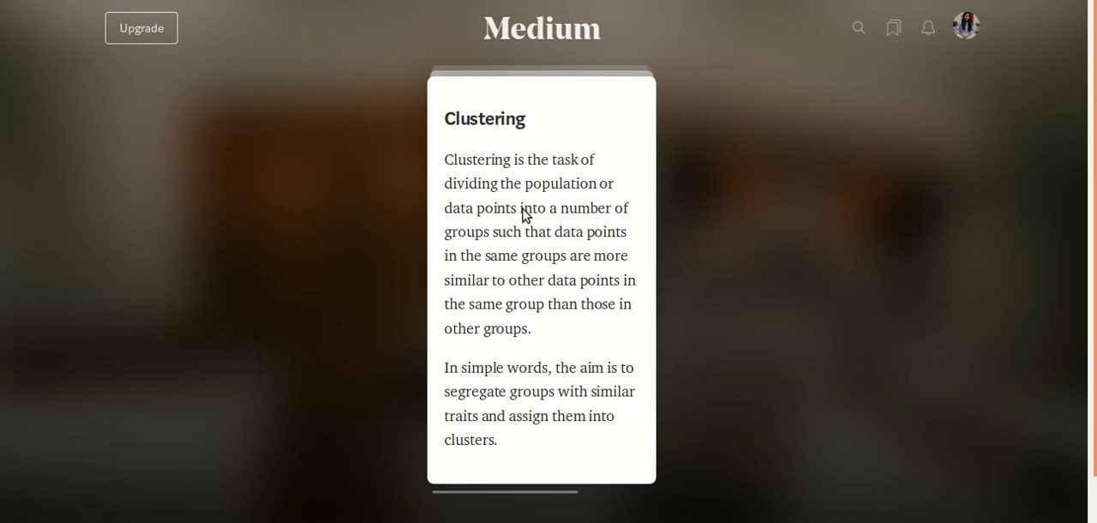
{"action": "mouse_move", "coordinate": [517, 254]}
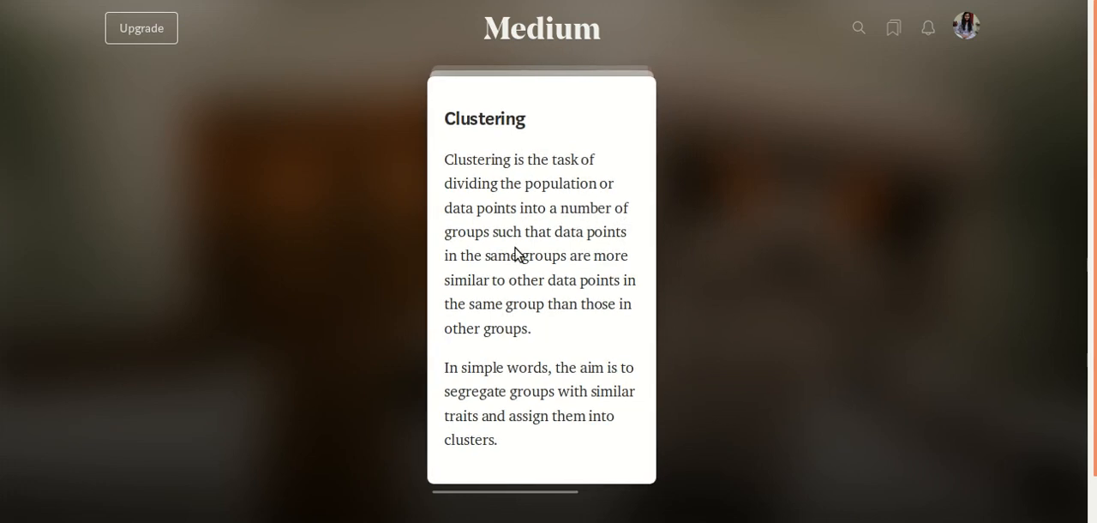
{"action": "mouse_move", "coordinate": [627, 271]}
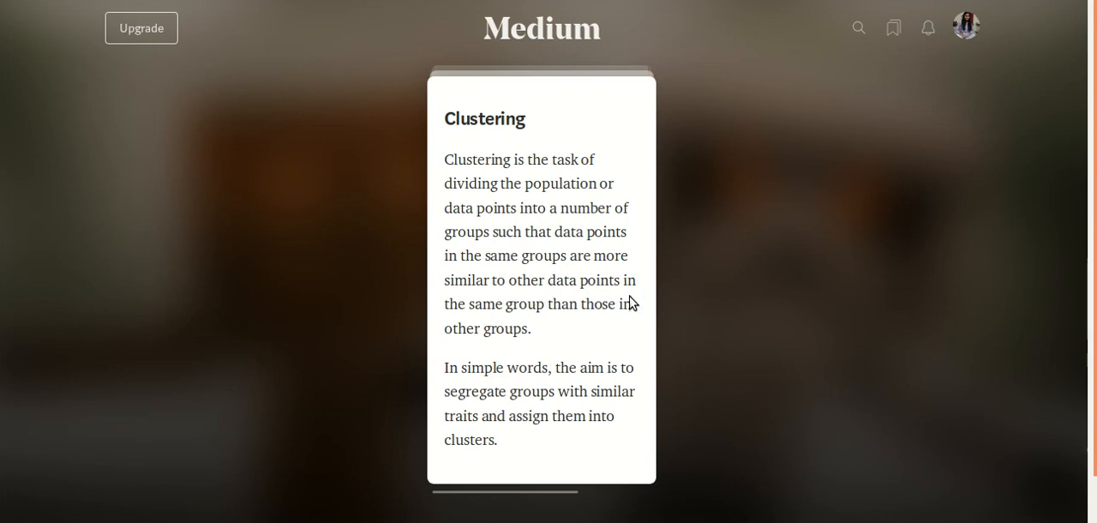
{"action": "mouse_move", "coordinate": [598, 318]}
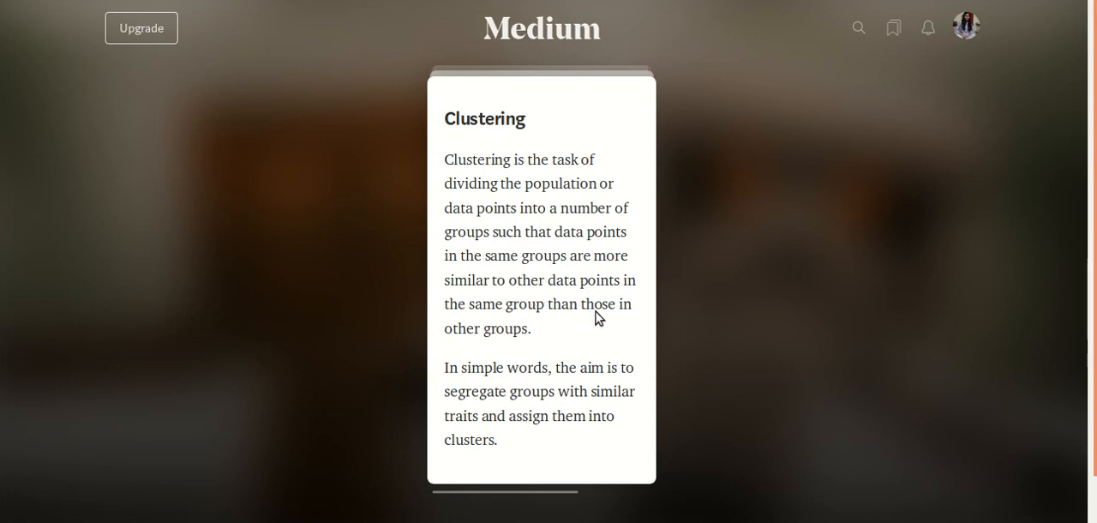
{"action": "mouse_move", "coordinate": [562, 336]}
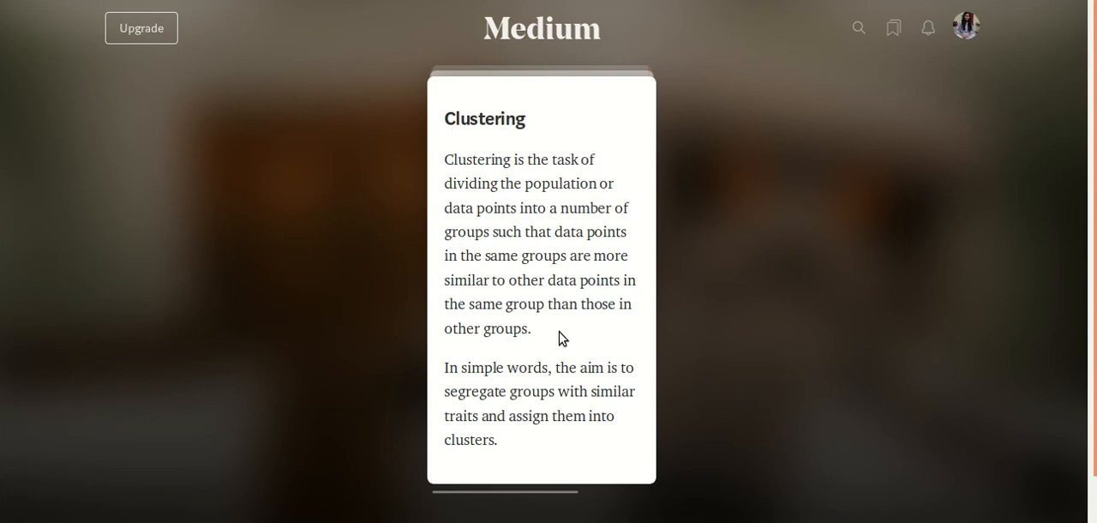
{"action": "mouse_move", "coordinate": [552, 387]}
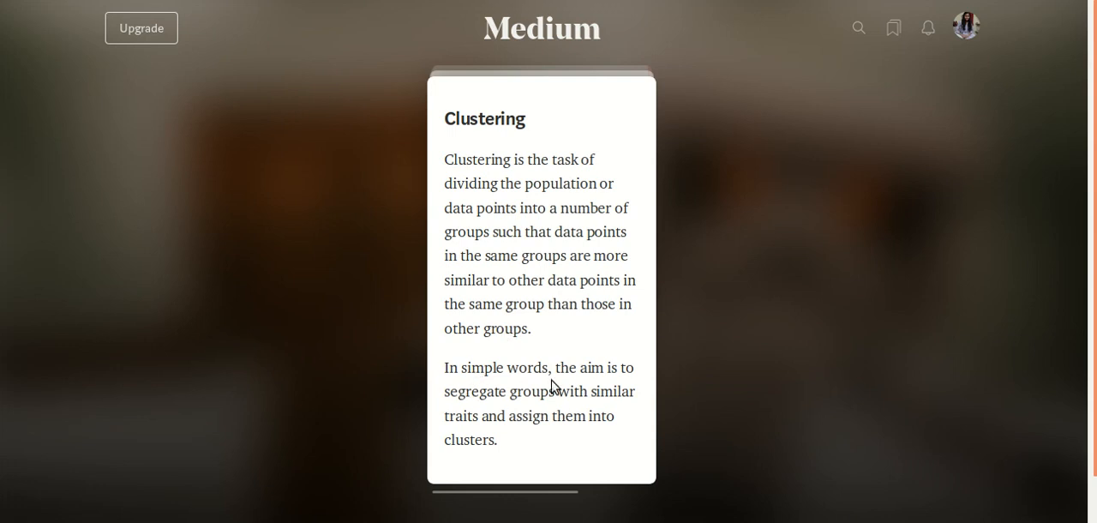
{"action": "mouse_move", "coordinate": [535, 408]}
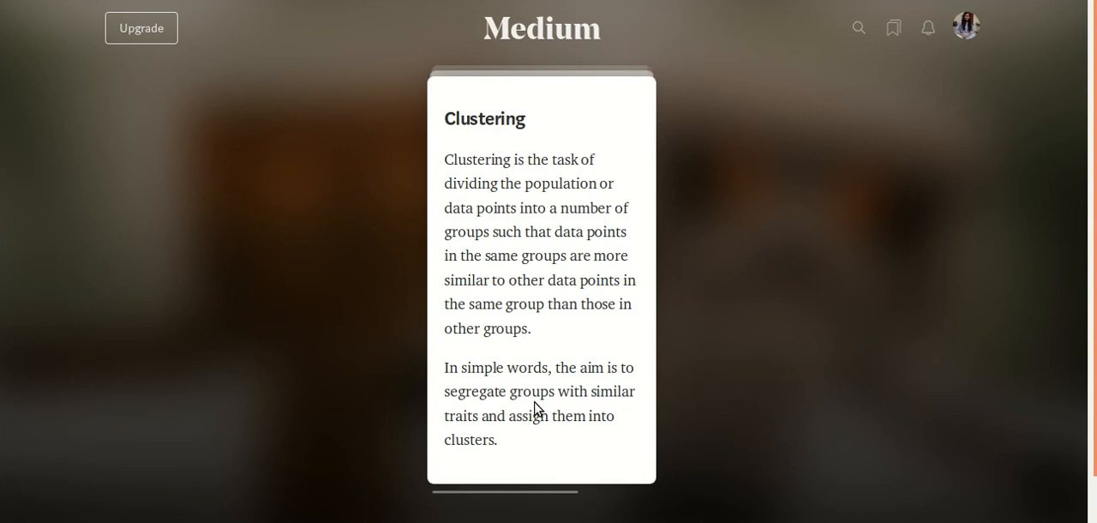
{"action": "mouse_move", "coordinate": [503, 432]}
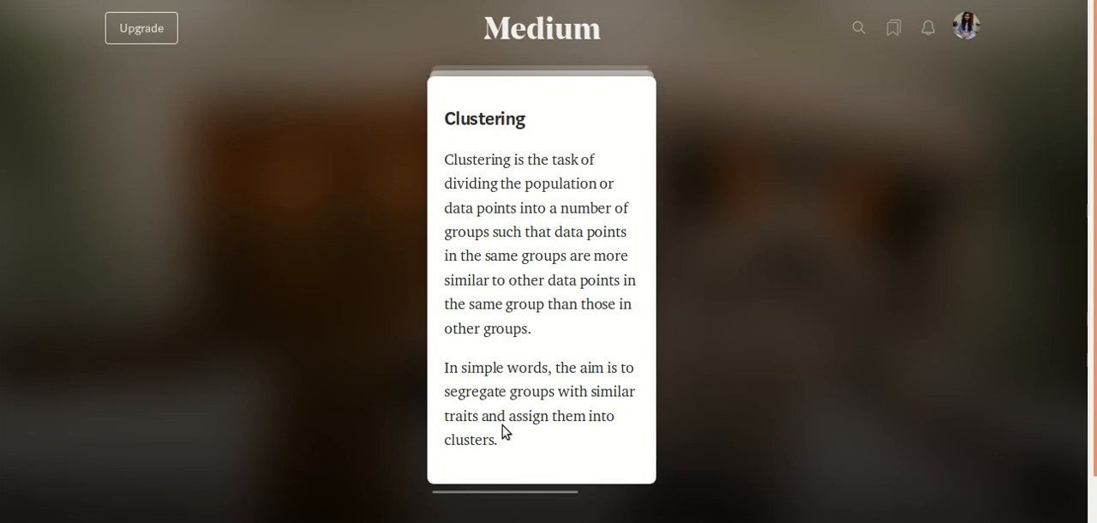
{"action": "mouse_move", "coordinate": [516, 461]}
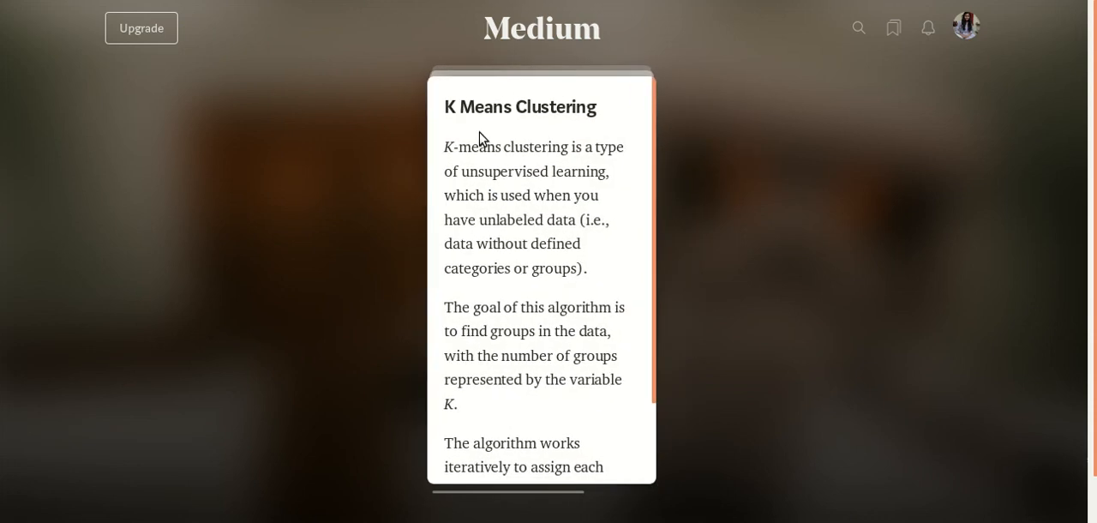
{"action": "mouse_move", "coordinate": [529, 130]}
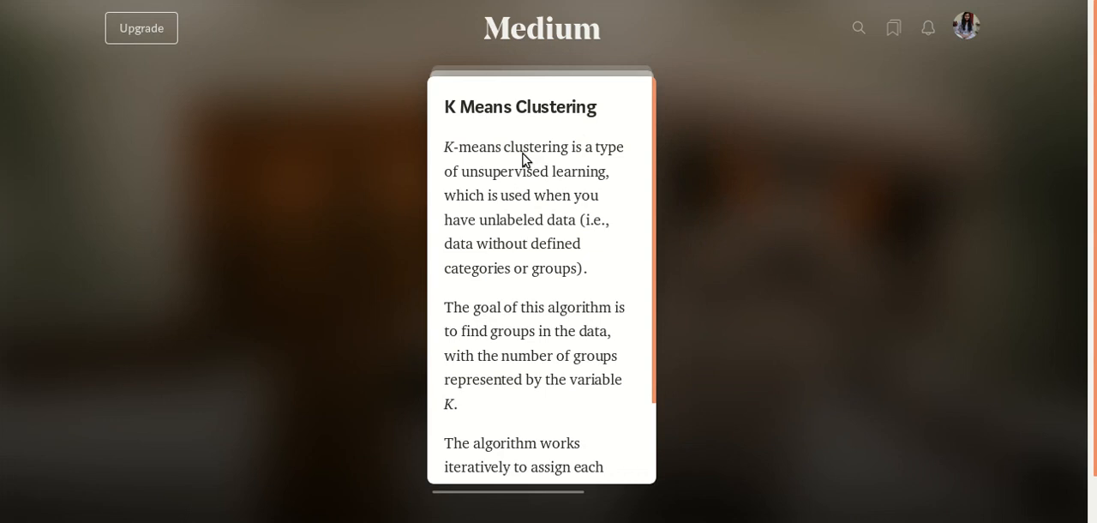
{"action": "mouse_move", "coordinate": [572, 185]}
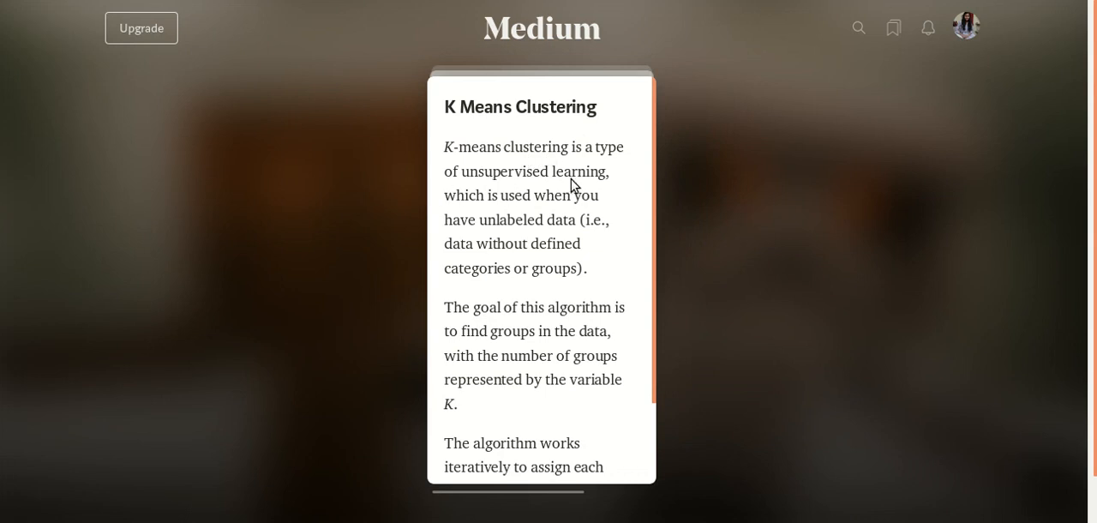
{"action": "mouse_move", "coordinate": [444, 238]}
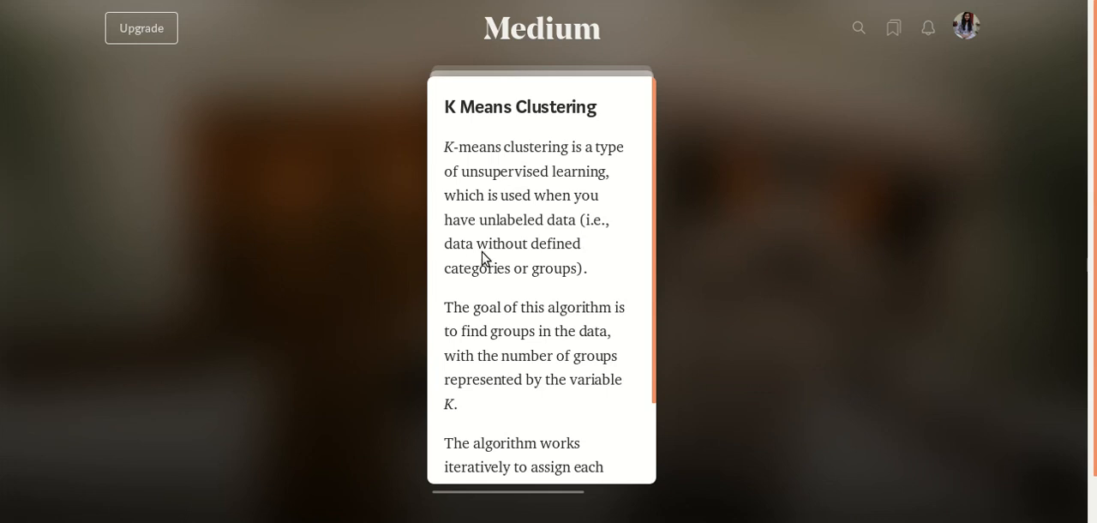
{"action": "mouse_move", "coordinate": [538, 278]}
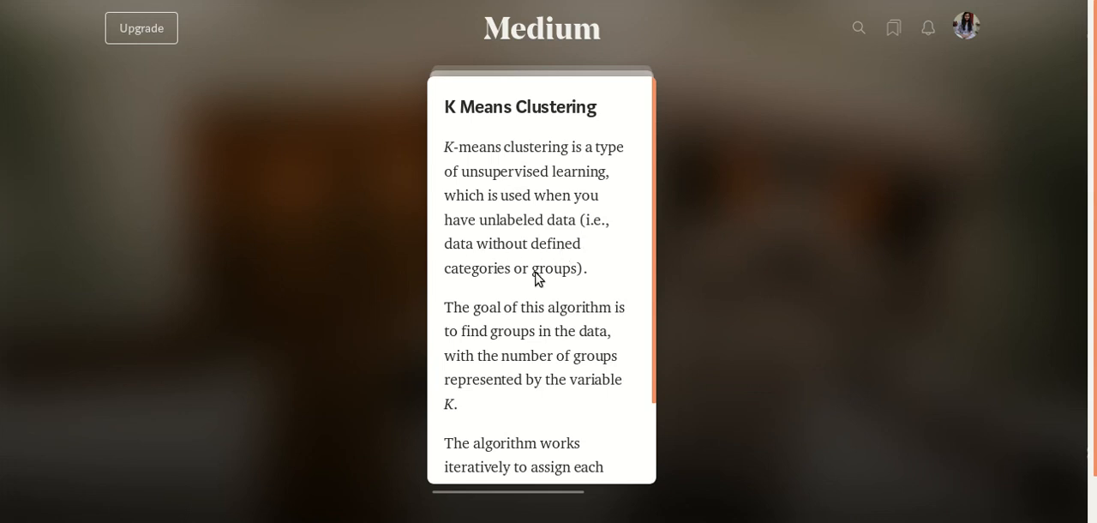
{"action": "mouse_move", "coordinate": [525, 340]}
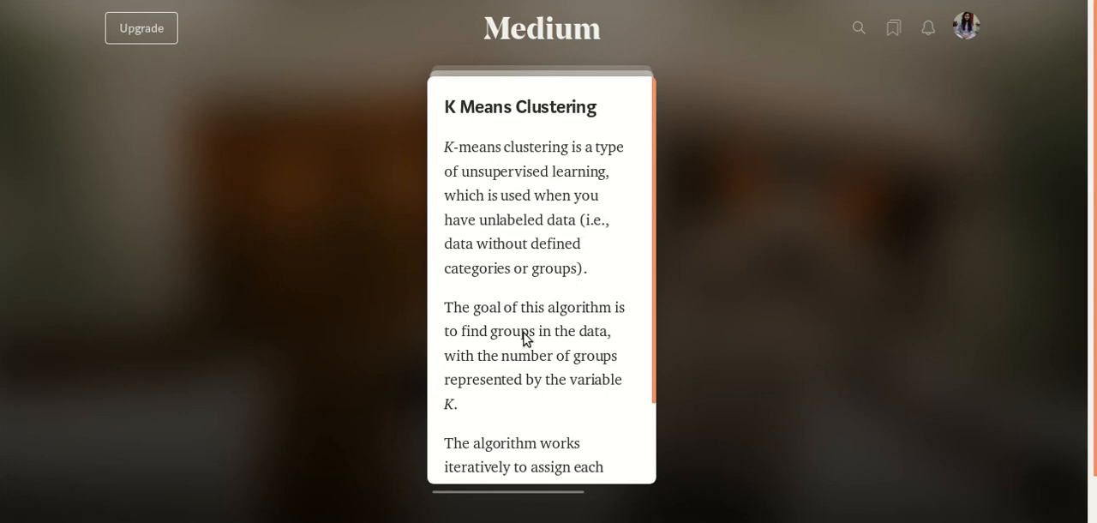
{"action": "mouse_move", "coordinate": [487, 369]}
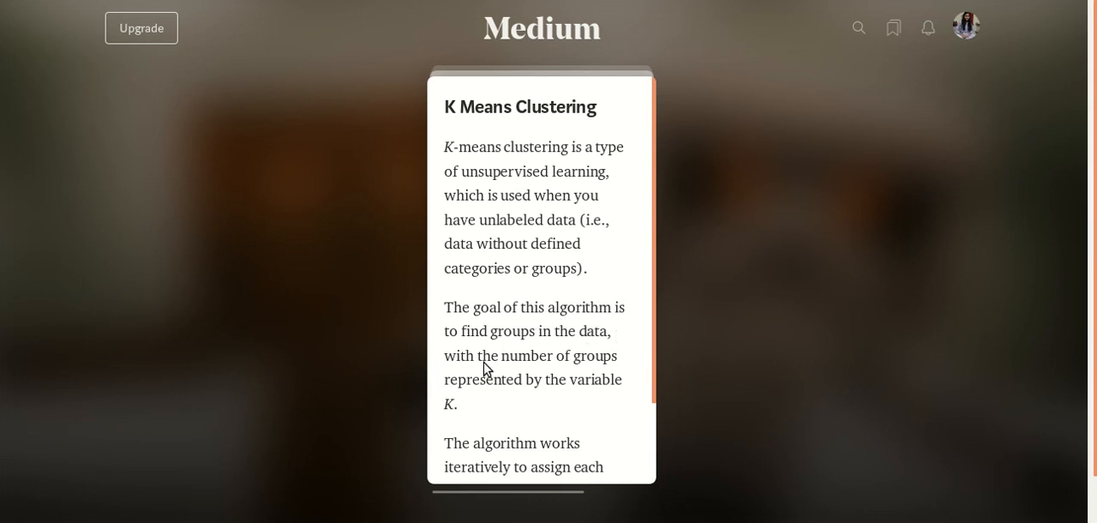
{"action": "mouse_move", "coordinate": [542, 391]}
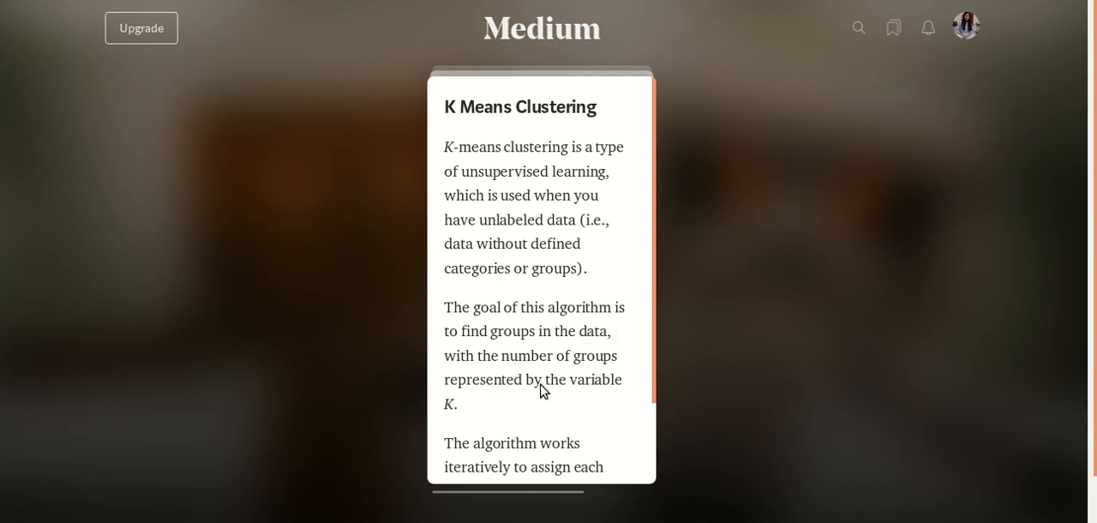
{"action": "mouse_move", "coordinate": [569, 406]}
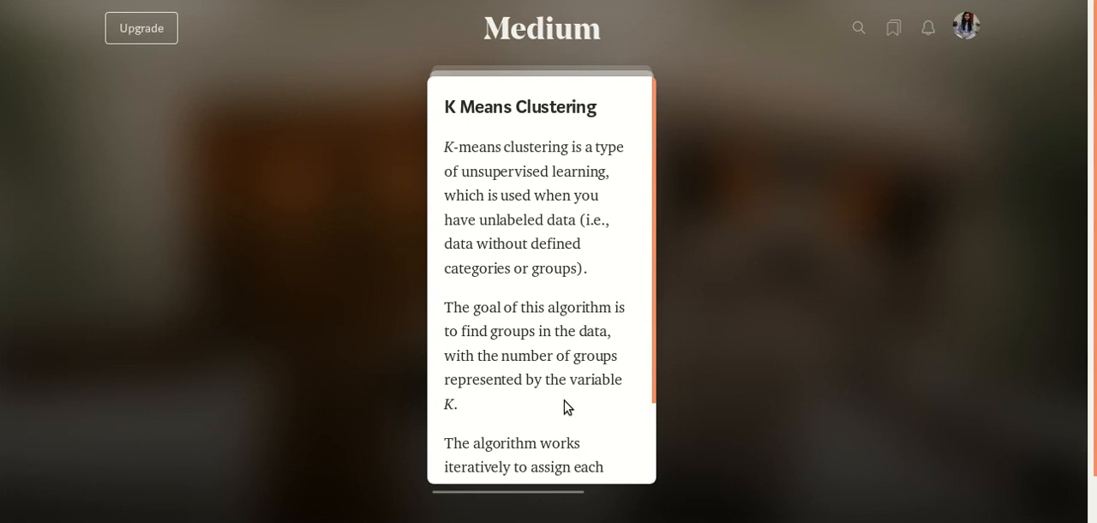
Scroll down the K Means Clustering card to the part on assigning points to K groups.
{"action": "scroll", "scroll_direction": "down", "scroll_amount": 3}
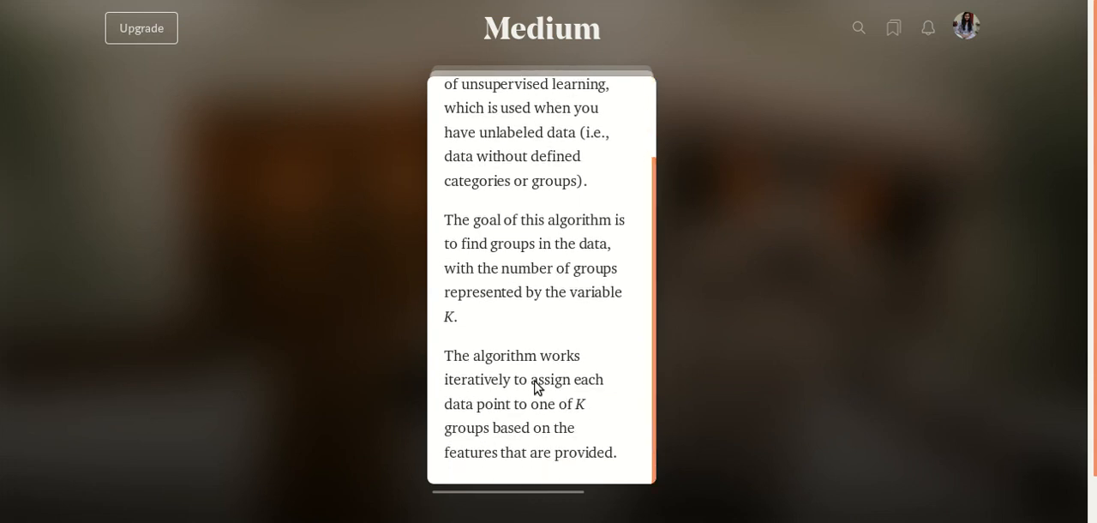
{"action": "mouse_move", "coordinate": [530, 411]}
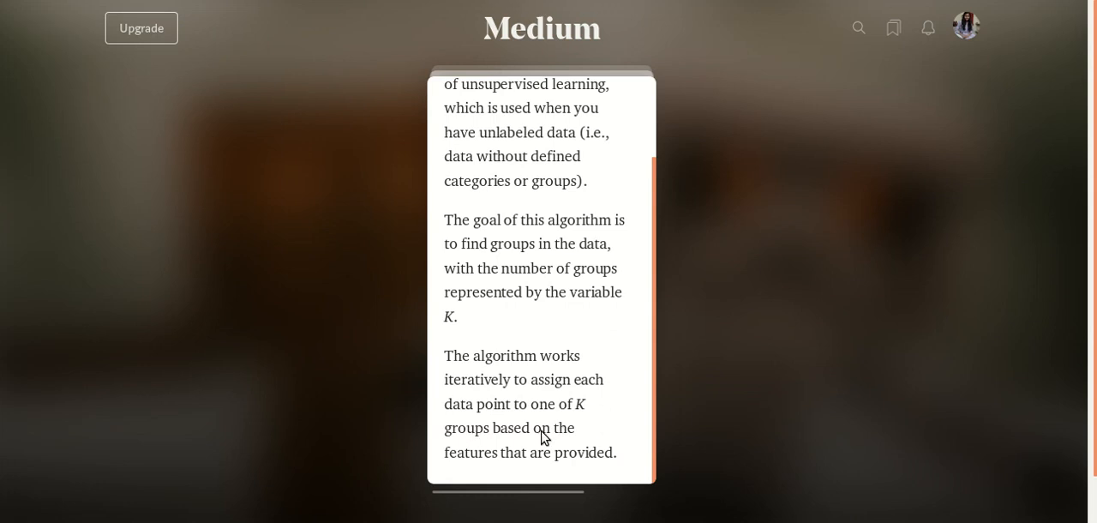
{"action": "mouse_move", "coordinate": [622, 461]}
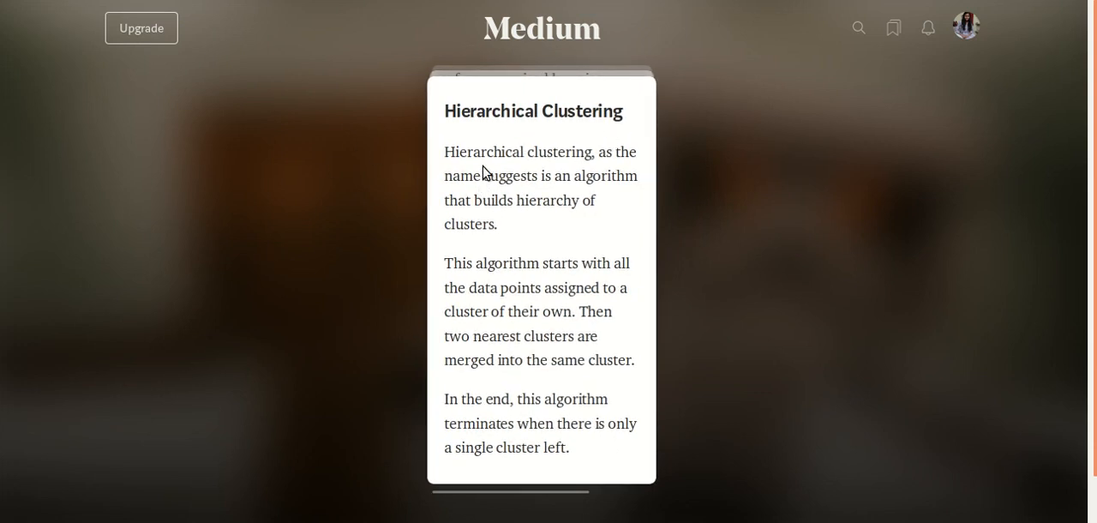
{"action": "mouse_move", "coordinate": [545, 192]}
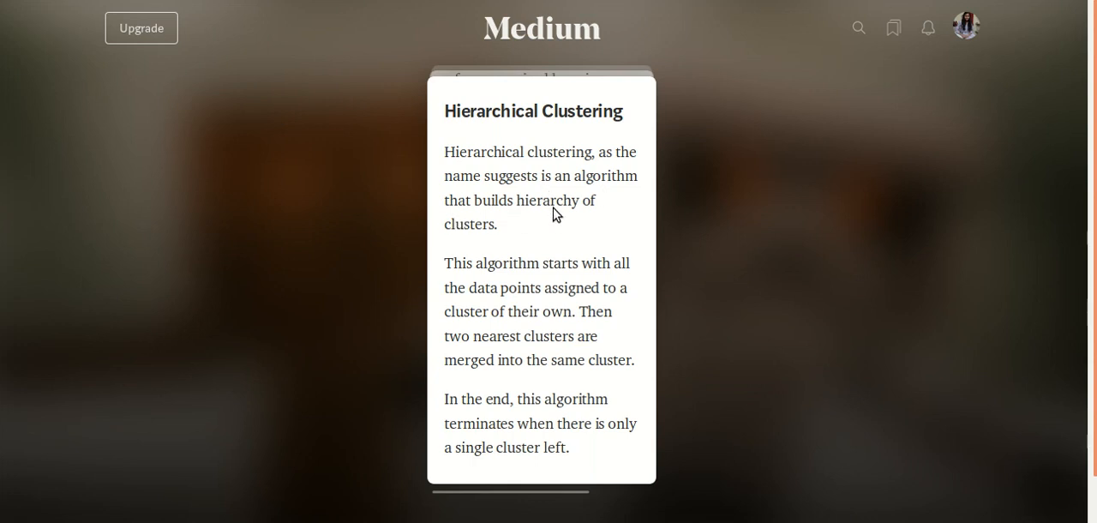
{"action": "mouse_move", "coordinate": [473, 295]}
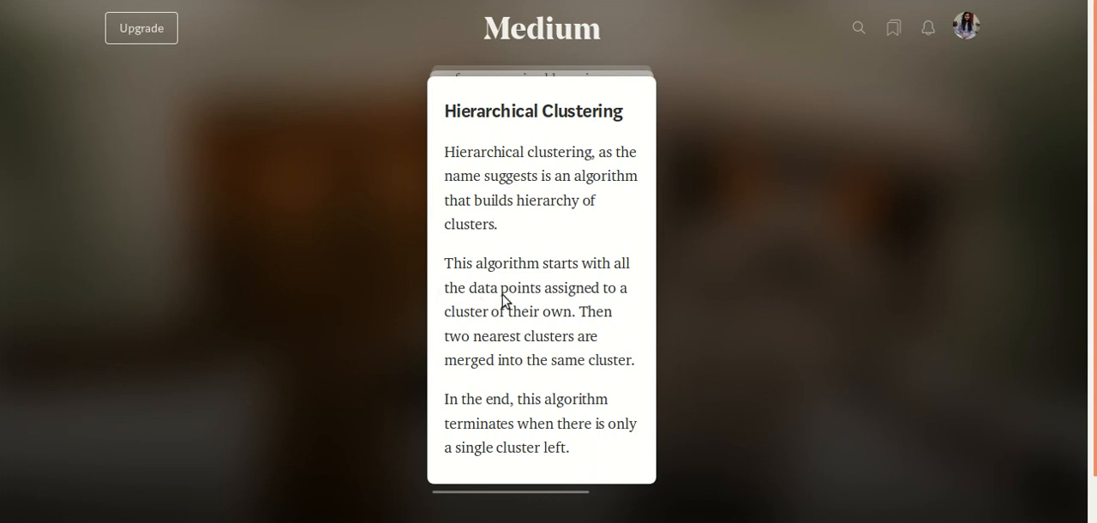
{"action": "mouse_move", "coordinate": [557, 314]}
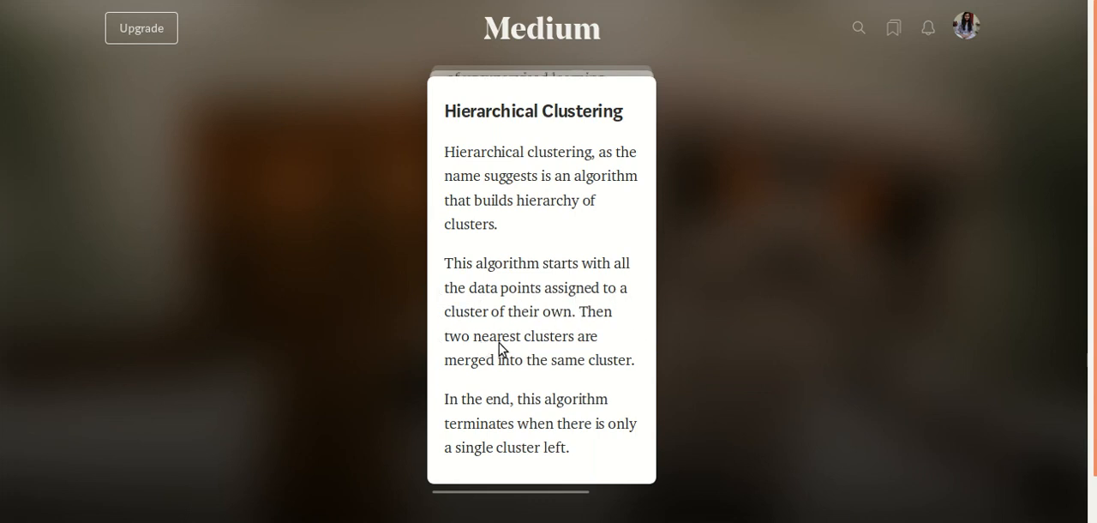
{"action": "mouse_move", "coordinate": [552, 371]}
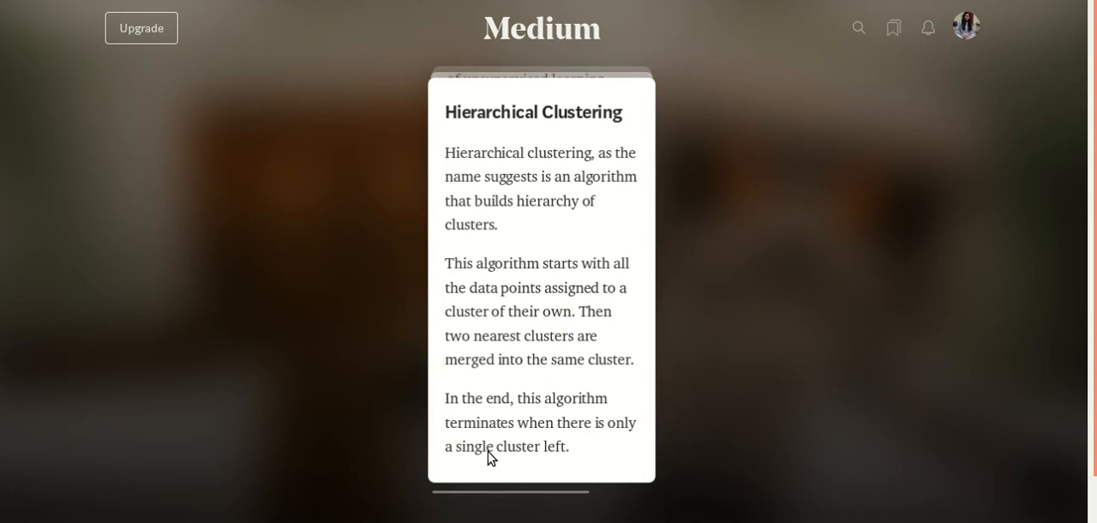
{"action": "mouse_move", "coordinate": [569, 459]}
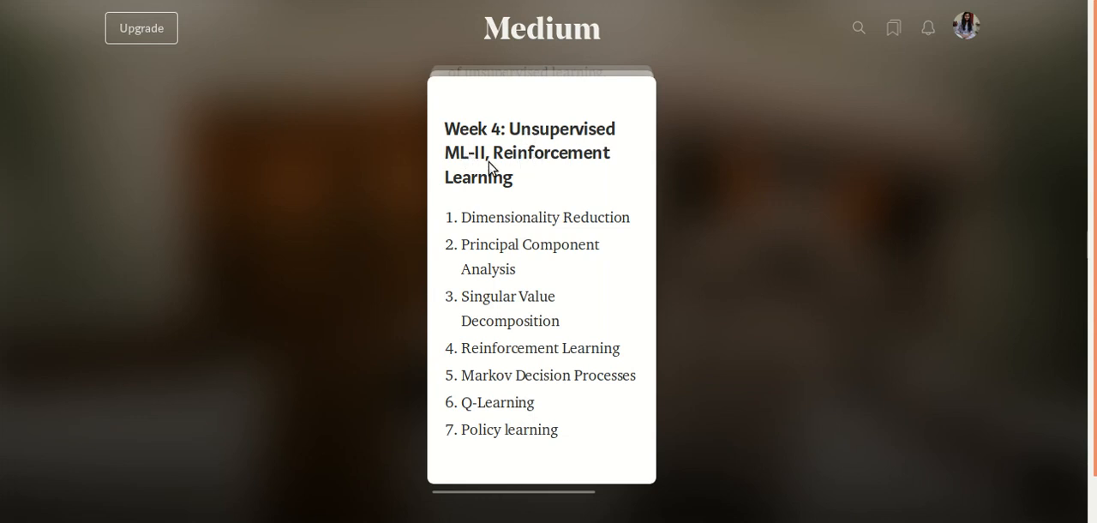
{"action": "mouse_move", "coordinate": [597, 170]}
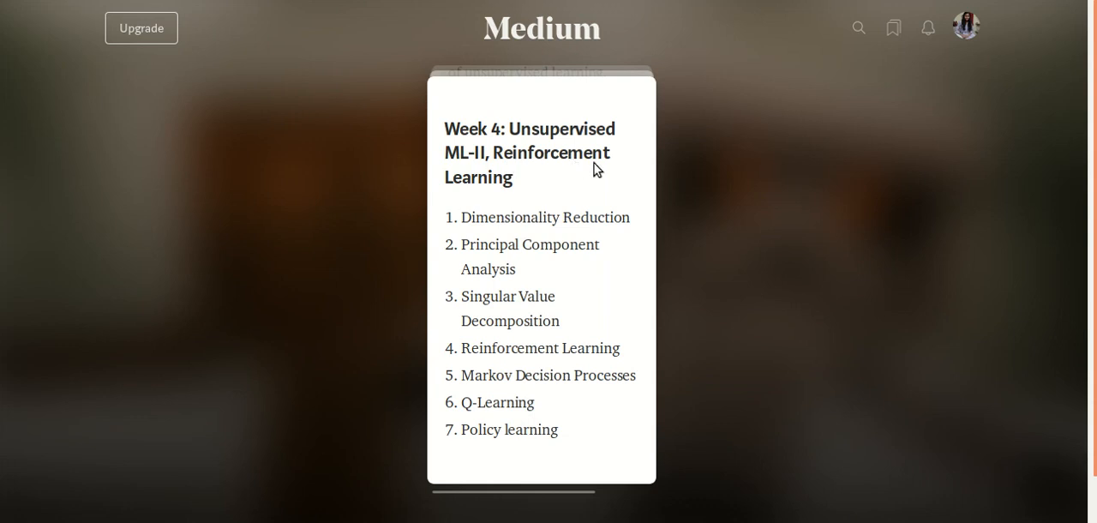
{"action": "mouse_move", "coordinate": [463, 196]}
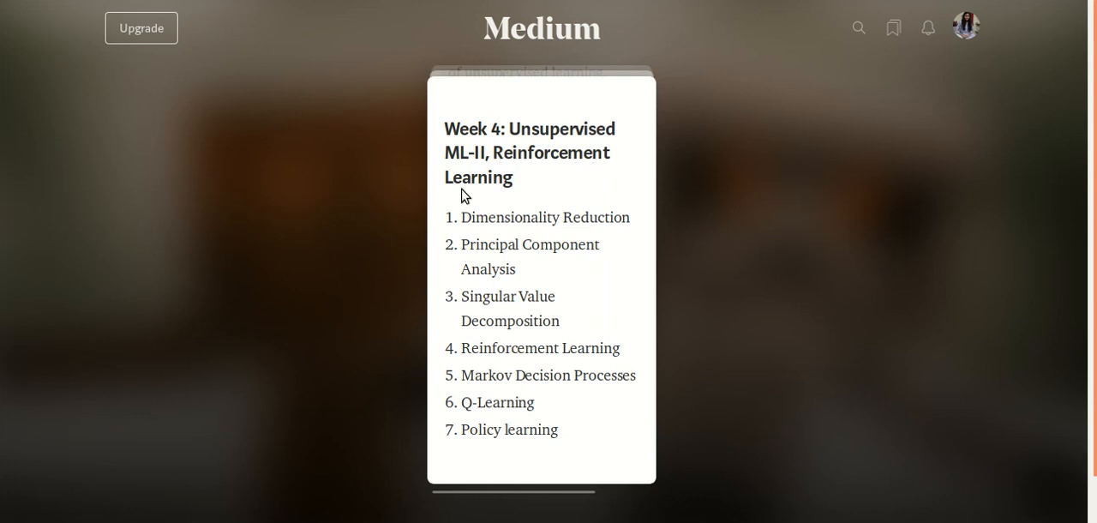
{"action": "mouse_move", "coordinate": [511, 196]}
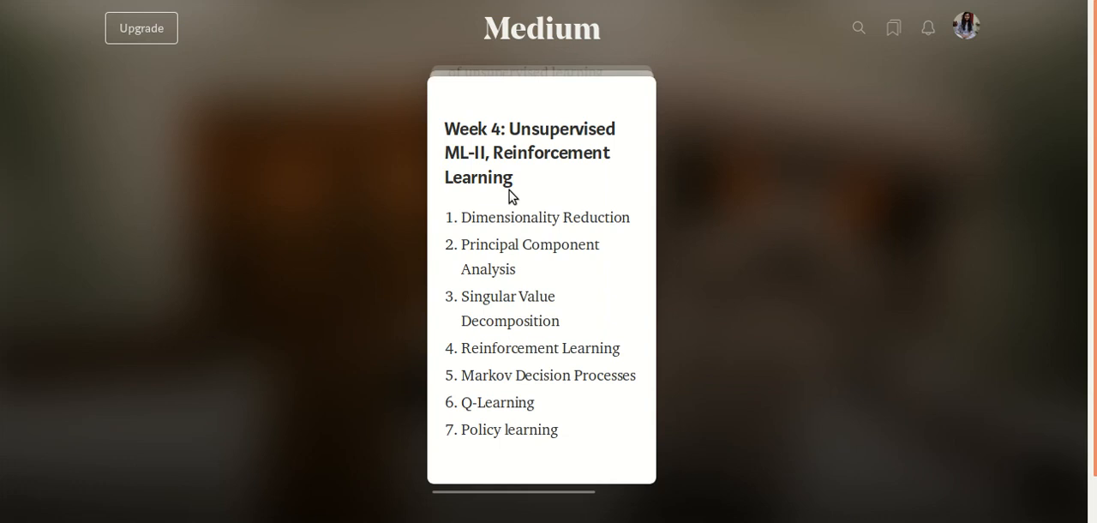
Advance to the final card, Week 4: Unsupervised ML-II, Reinforcement Learning.
{"action": "left_click", "coordinate": [965, 24]}
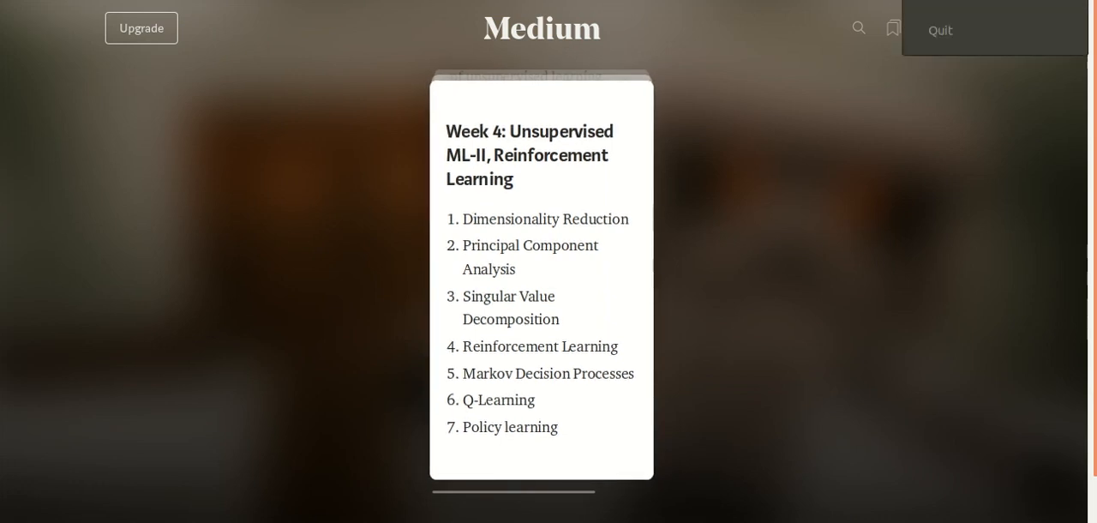